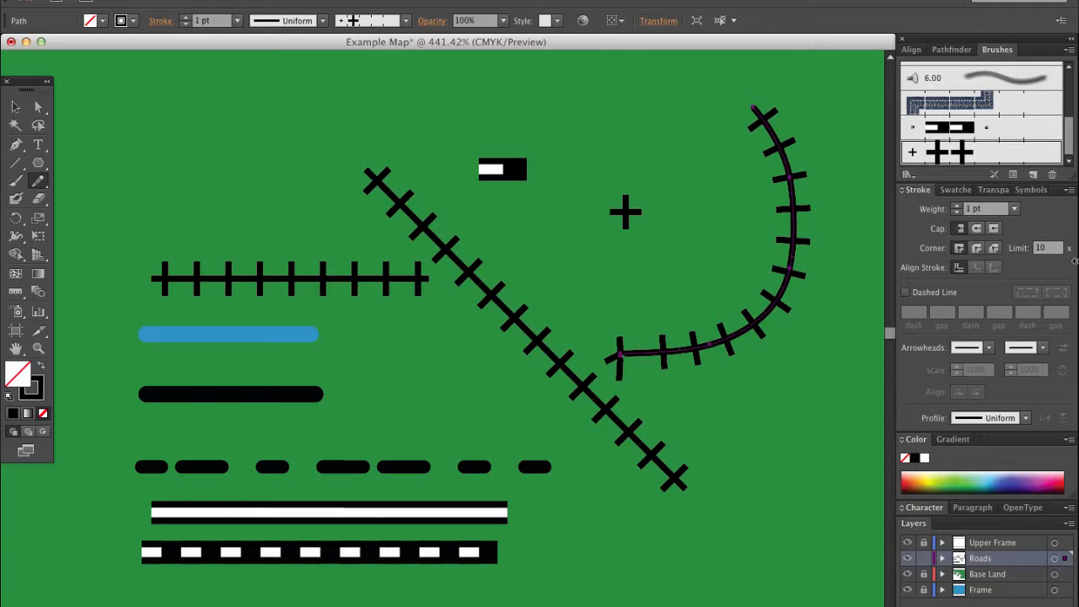
mouse_move(37, 161)
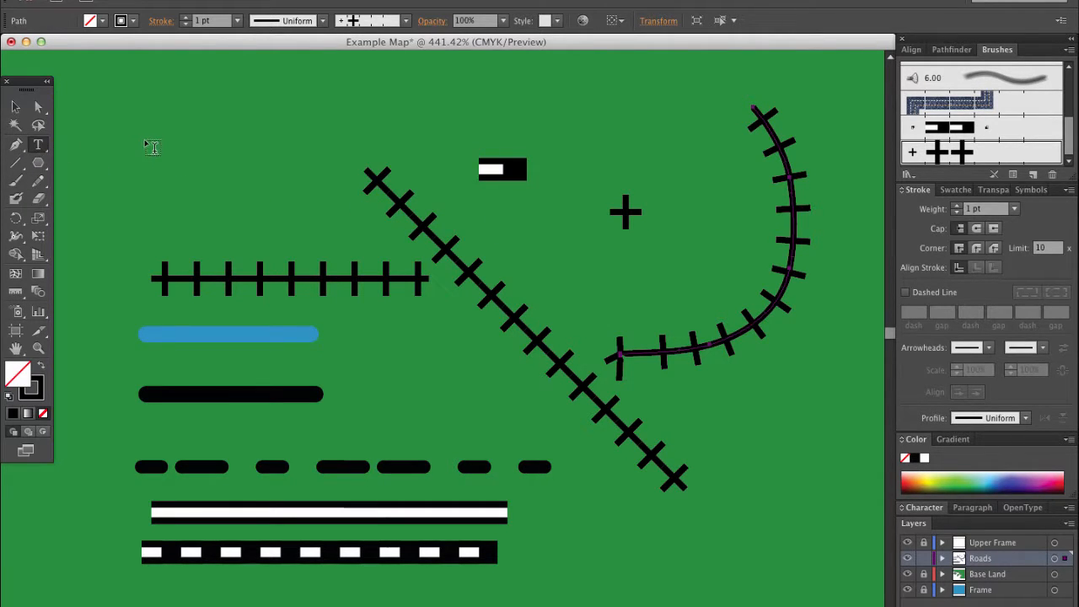
Create a T at the top-left, make three copies, and distribute all four evenly in a vertical column
left_click(37, 145)
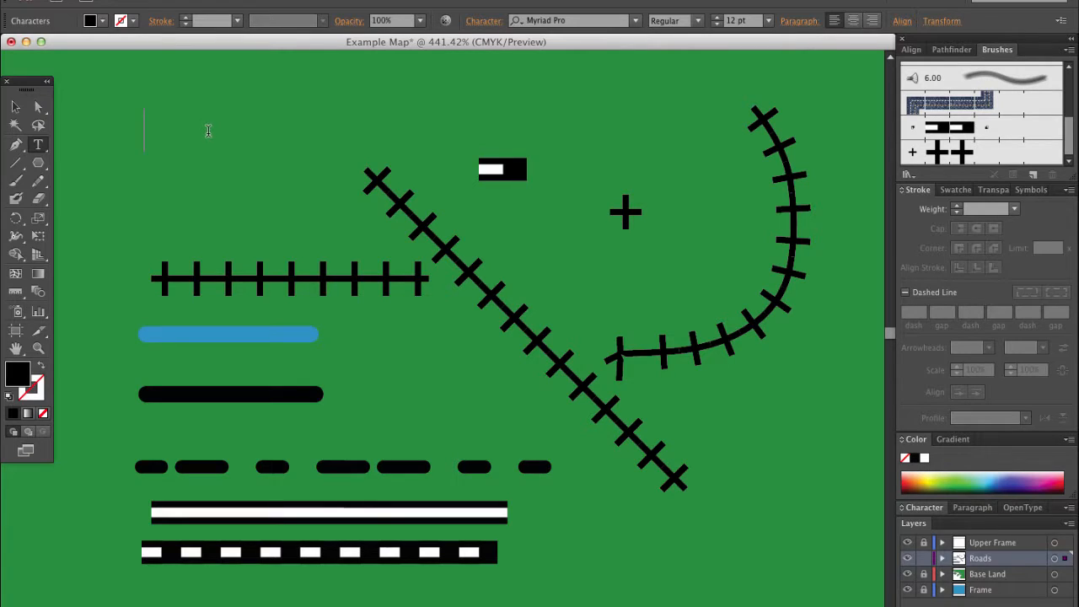
left_click(155, 131)
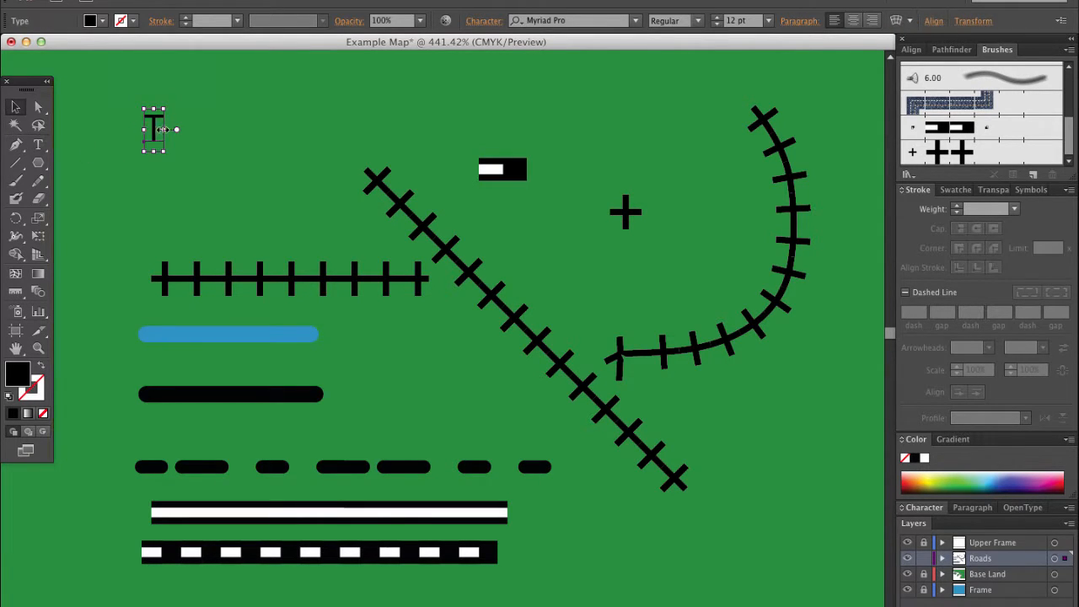
left_click_drag(155, 128, 435, 337)
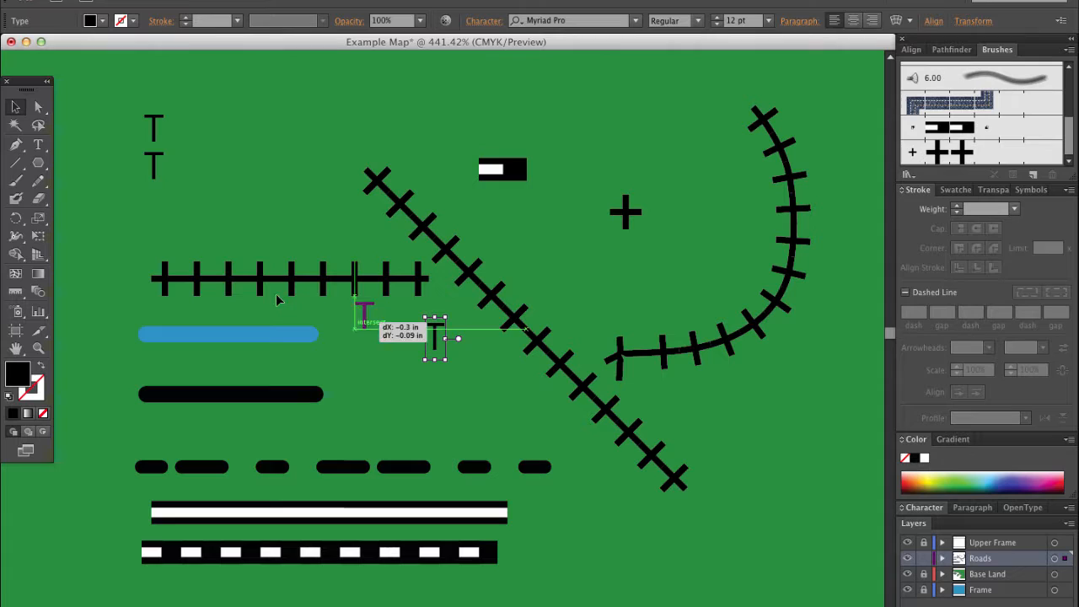
left_click_drag(434, 337, 155, 206)
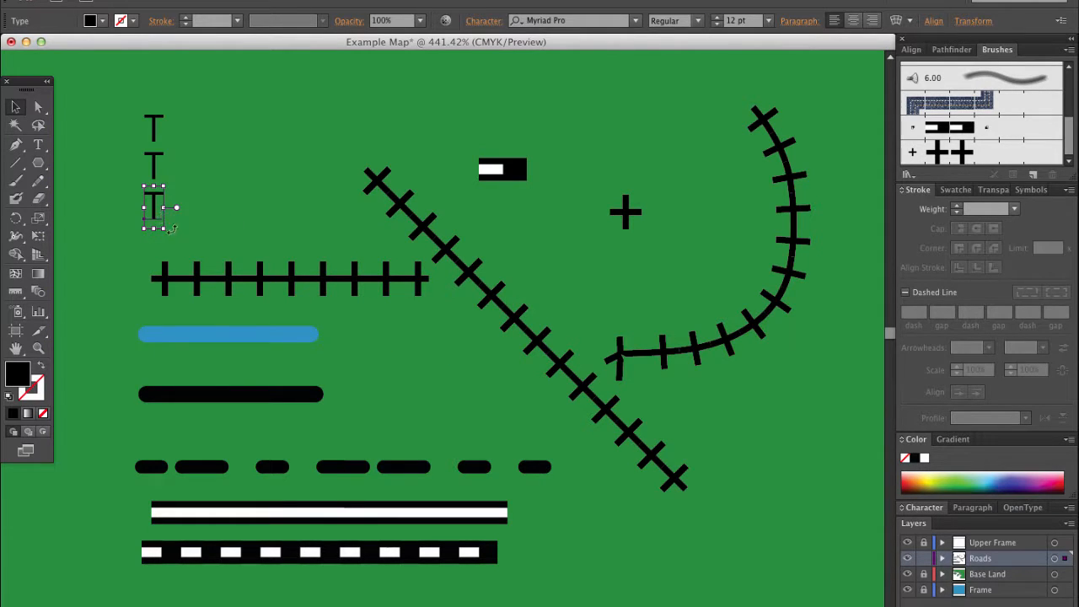
left_click_drag(153, 206, 435, 337)
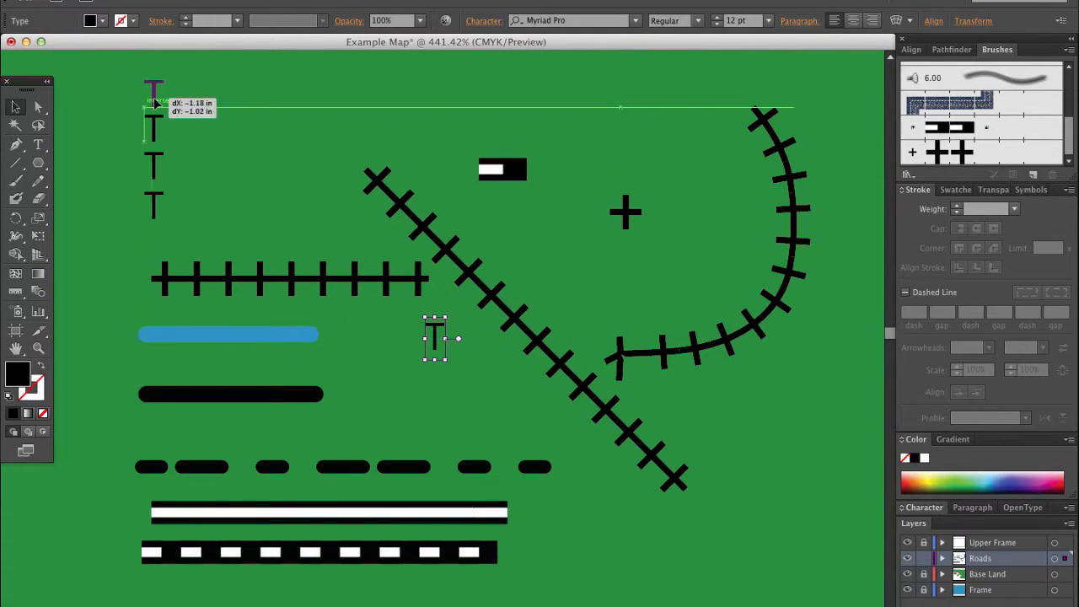
left_click_drag(435, 337, 155, 96)
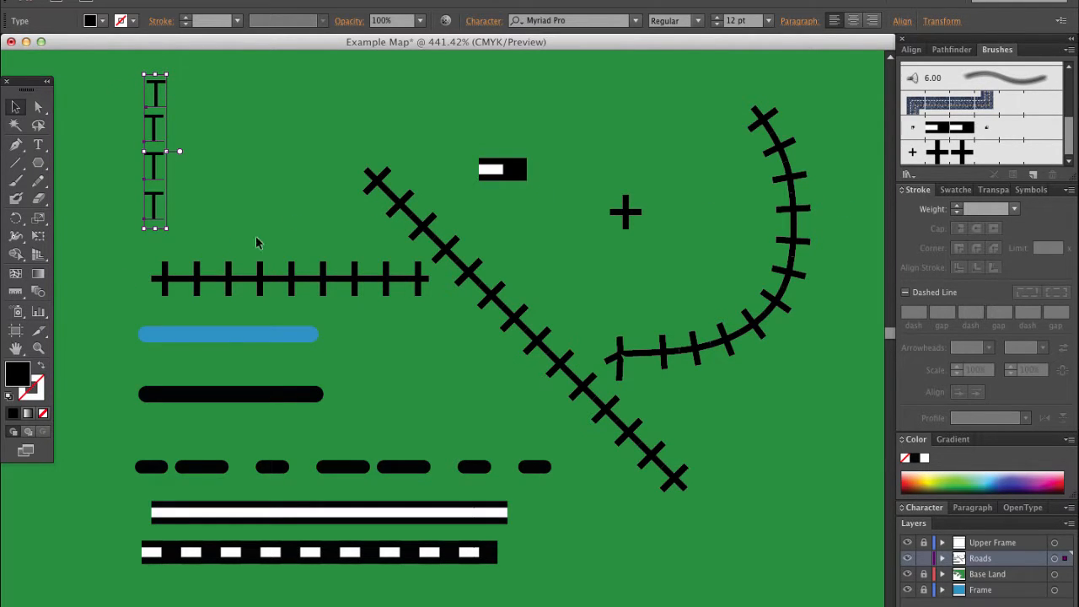
mouse_move(565, 165)
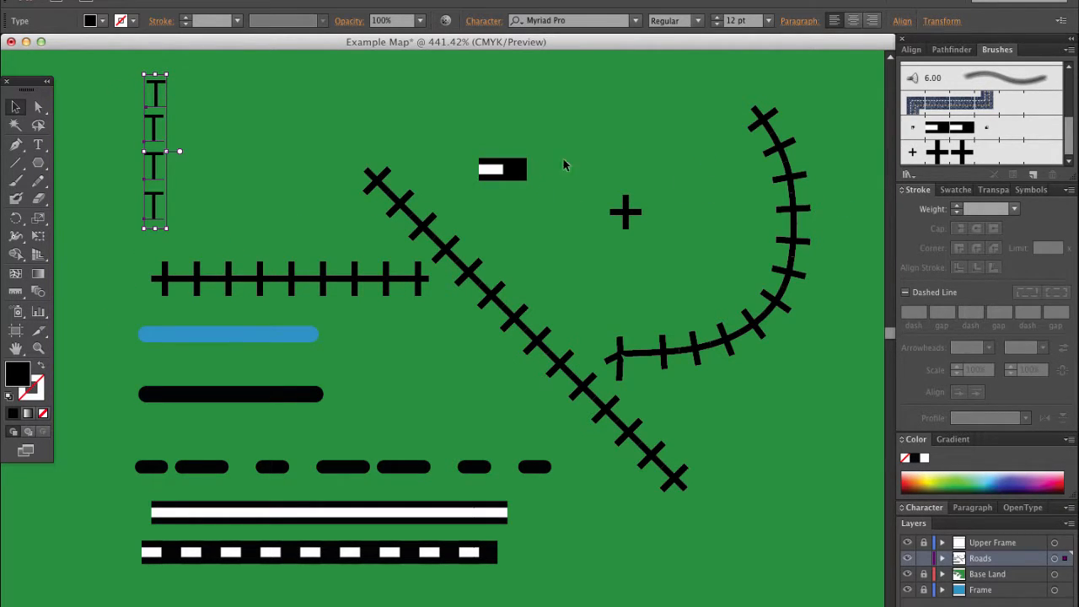
mouse_move(895, 40)
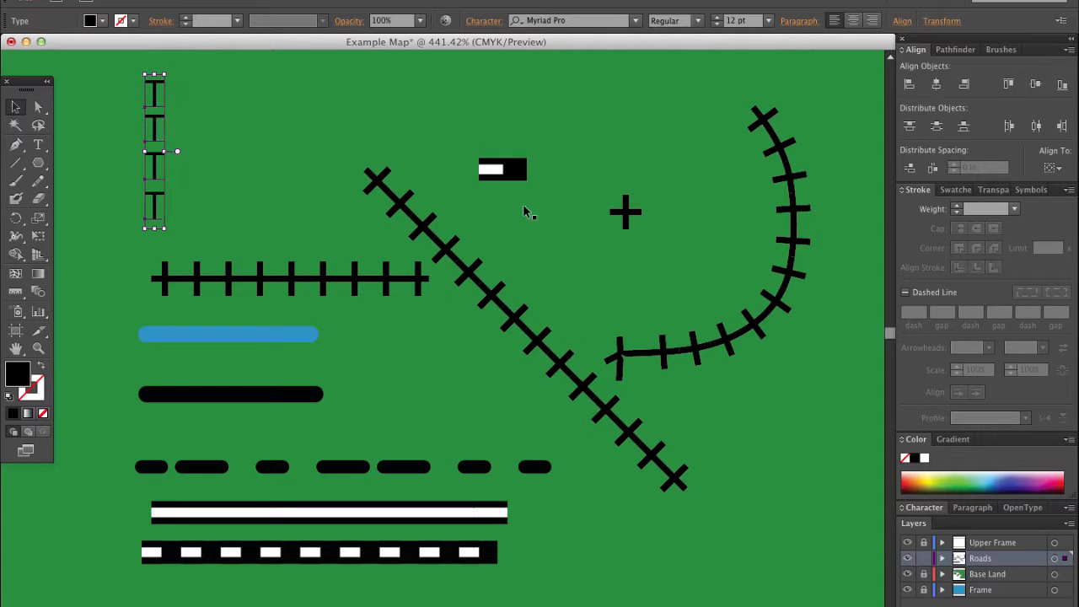
mouse_move(110, 160)
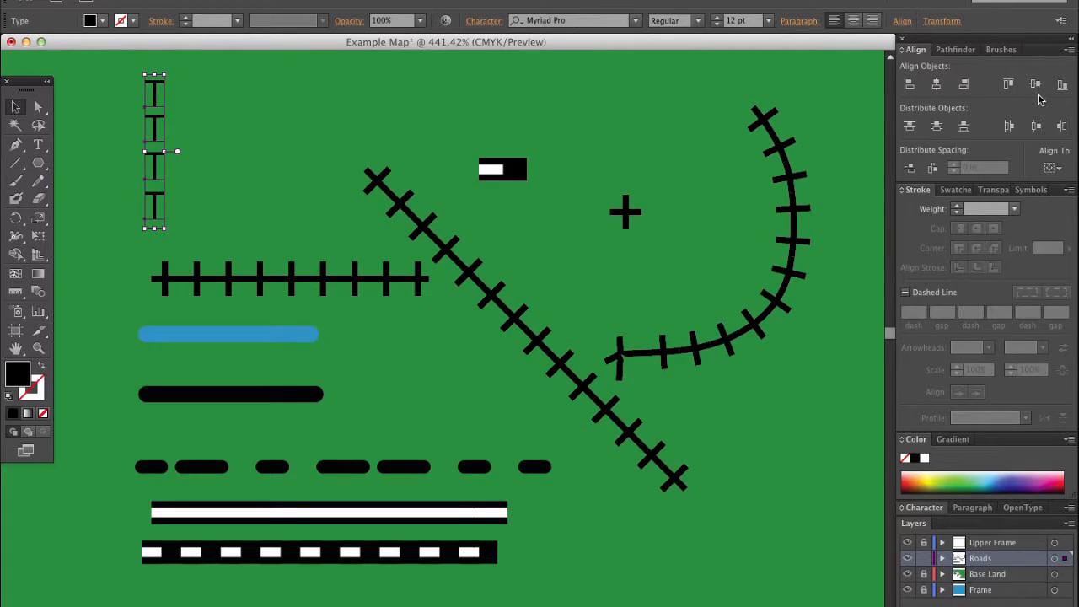
left_click(108, 357)
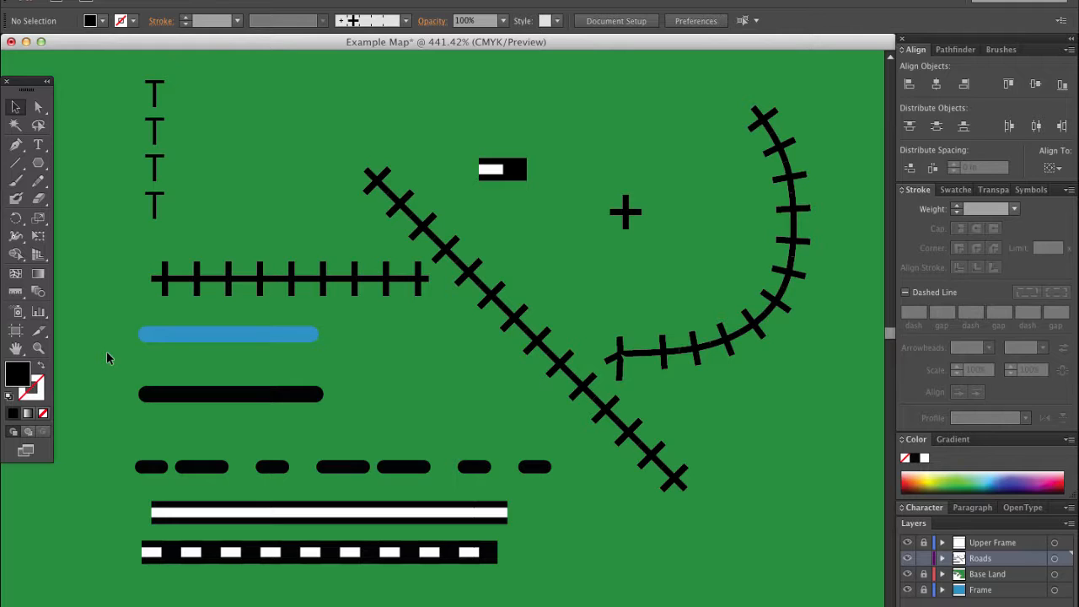
mouse_move(580, 285)
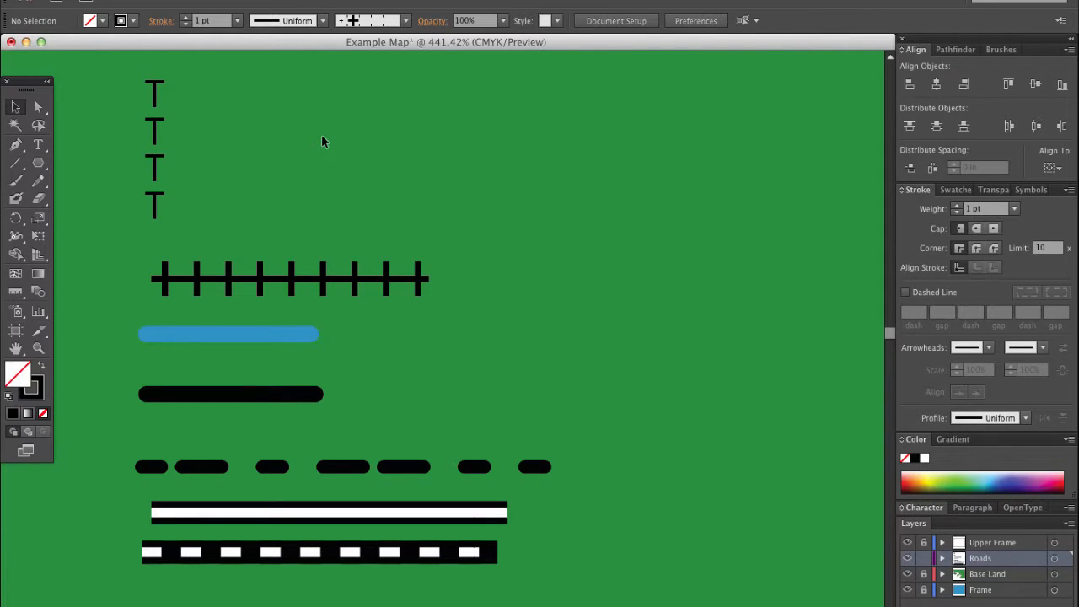
mouse_move(178, 142)
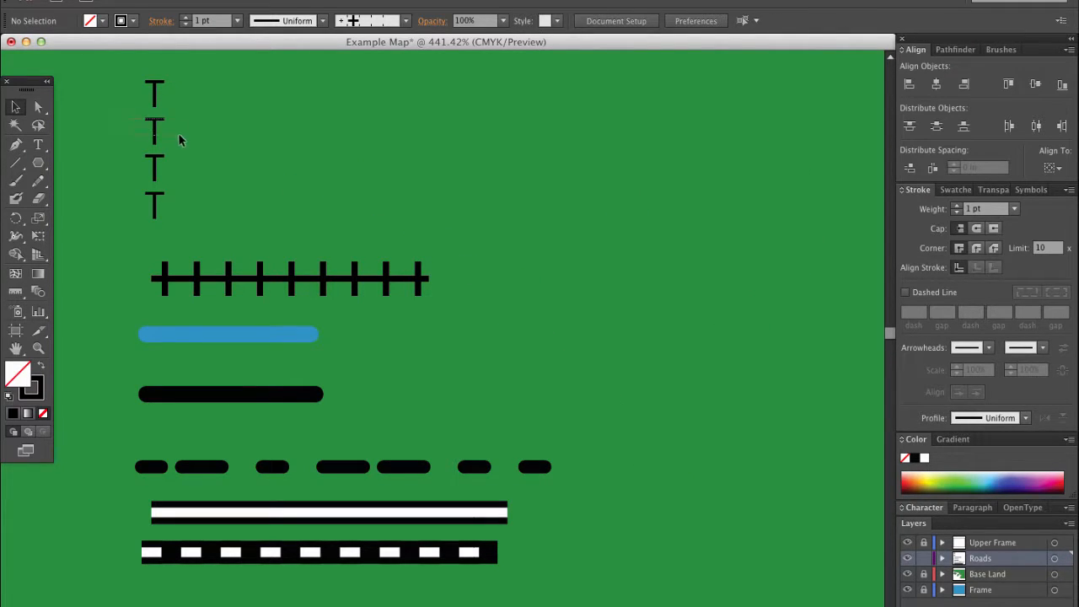
Keep one T at the top right and remove the rest of the column
left_click(572, 165)
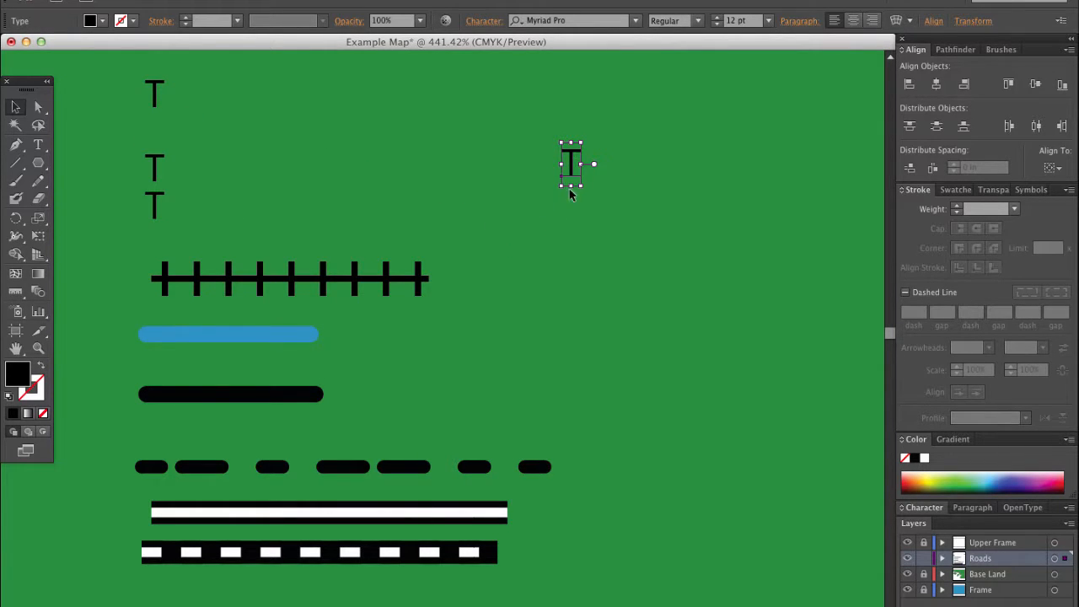
mouse_move(554, 224)
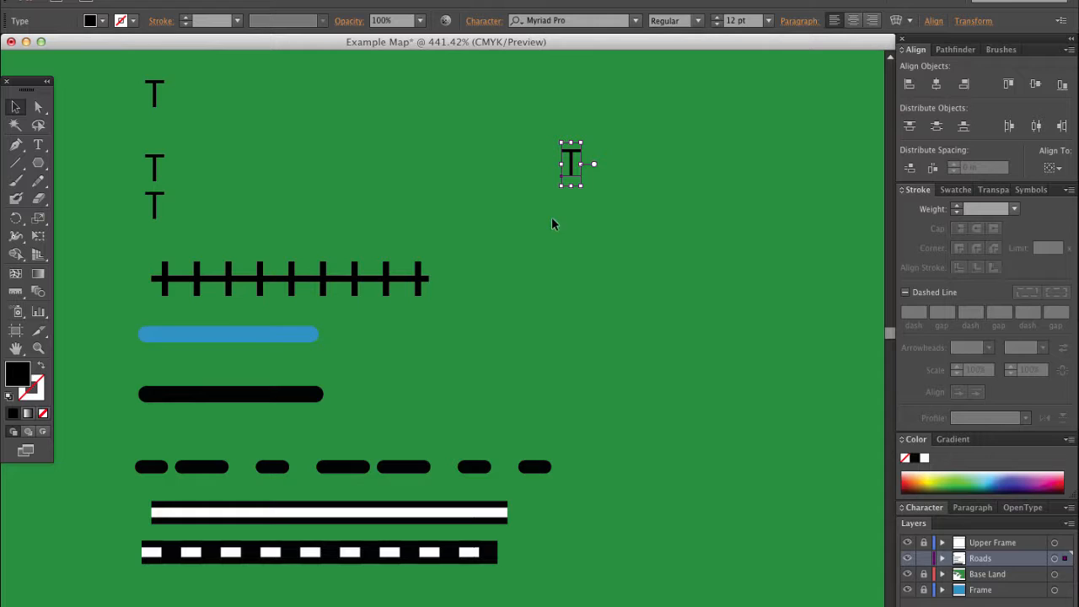
mouse_move(247, 209)
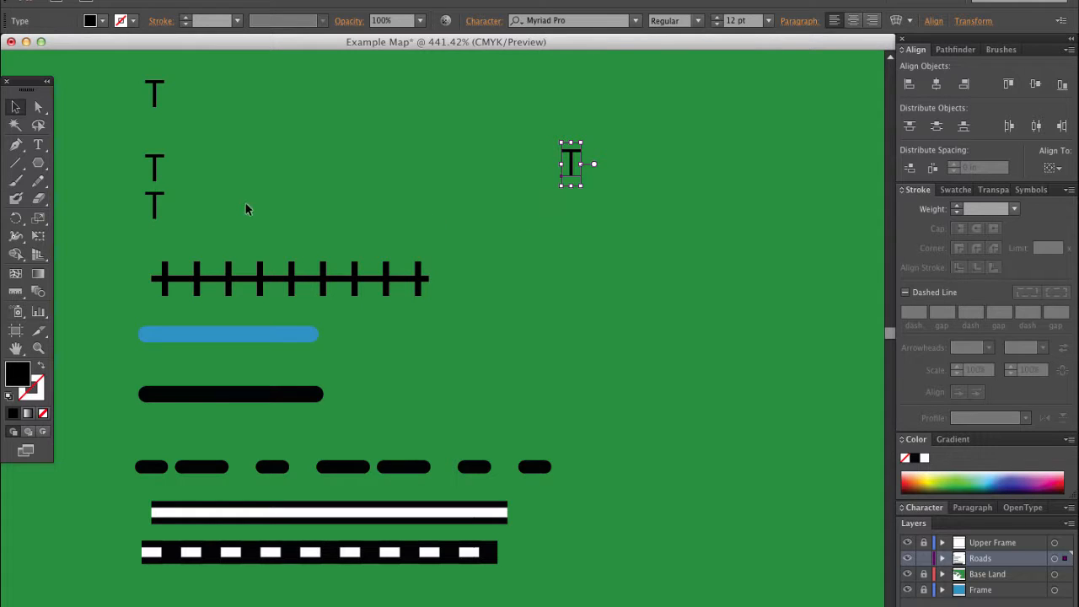
mouse_move(573, 203)
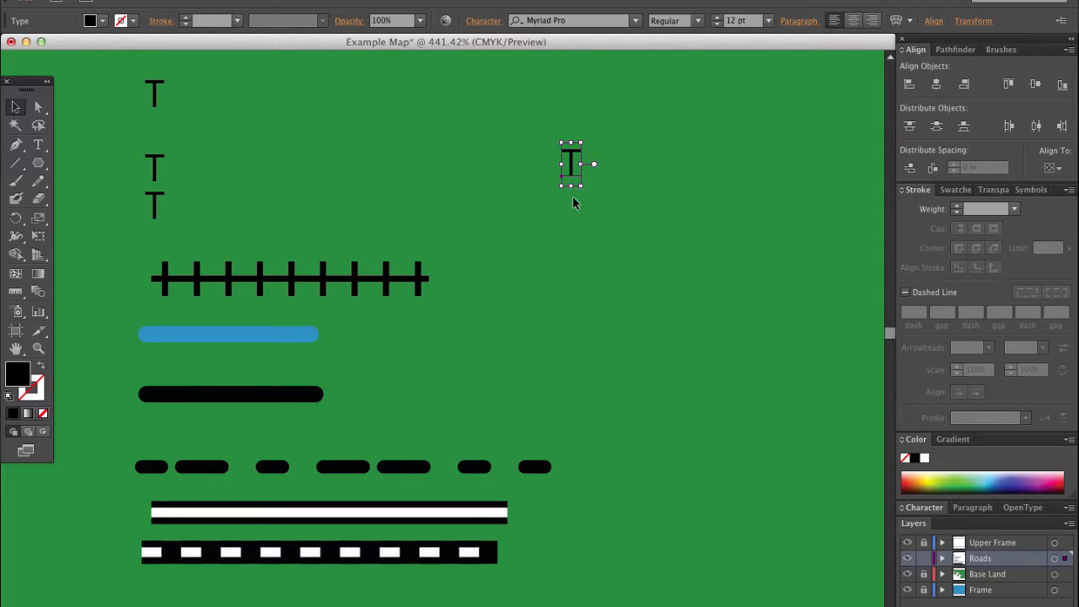
mouse_move(570, 209)
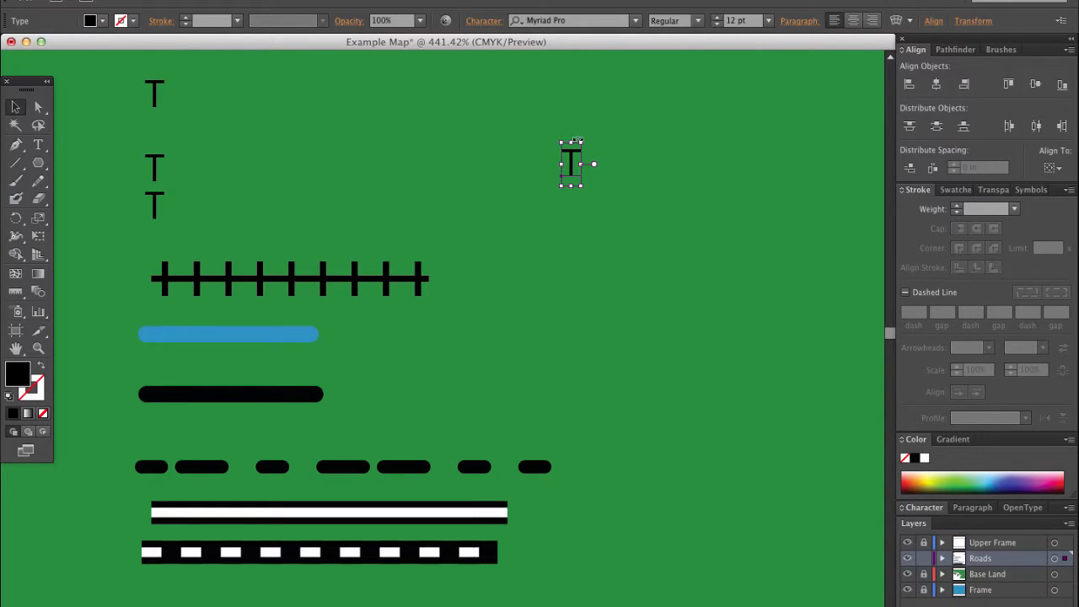
left_click(161, 138)
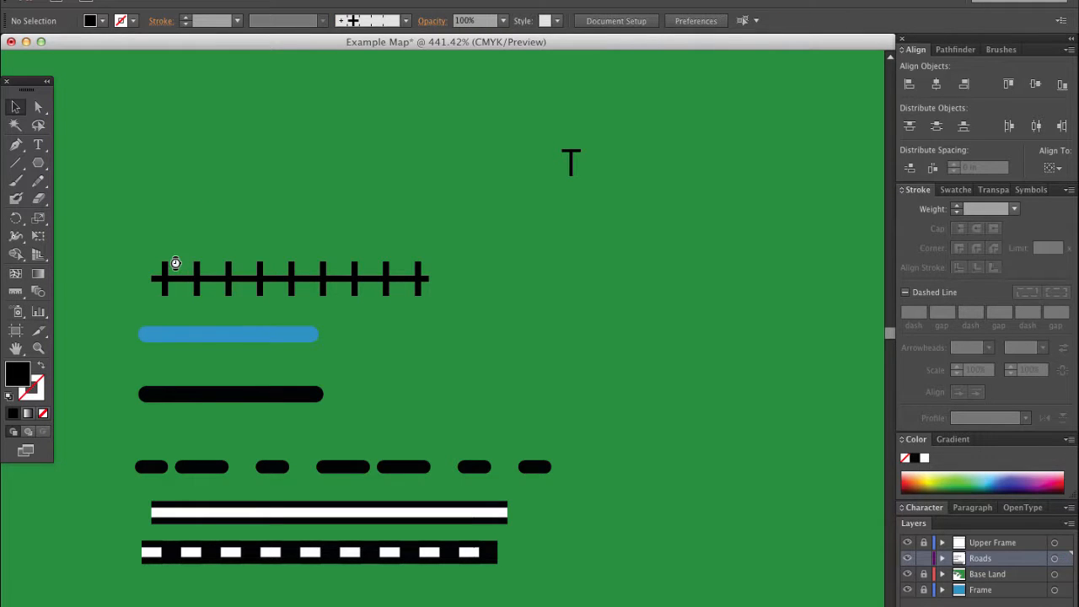
mouse_move(570, 155)
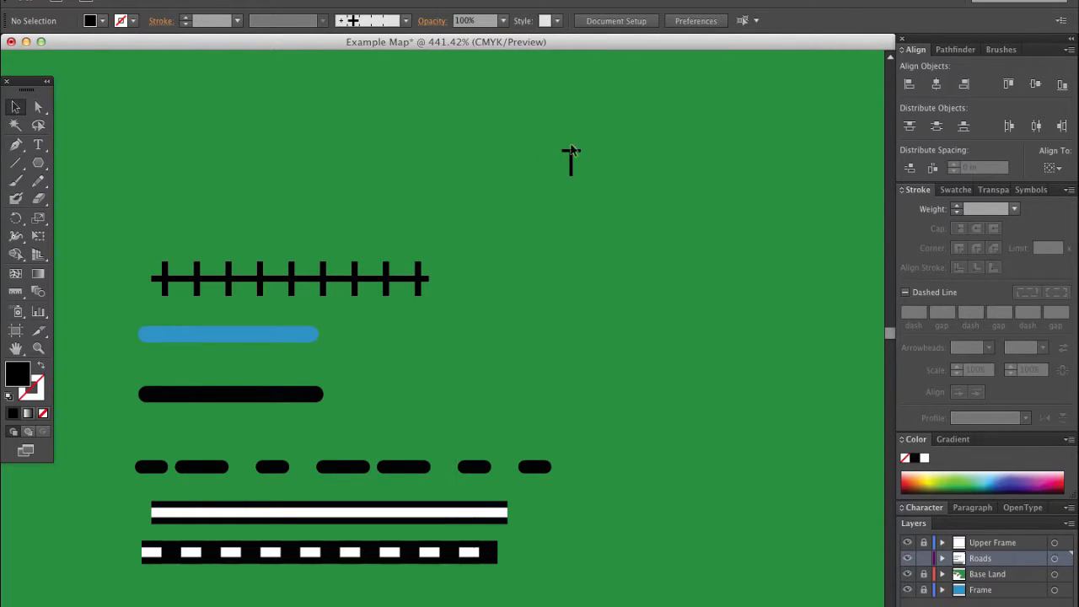
mouse_move(571, 172)
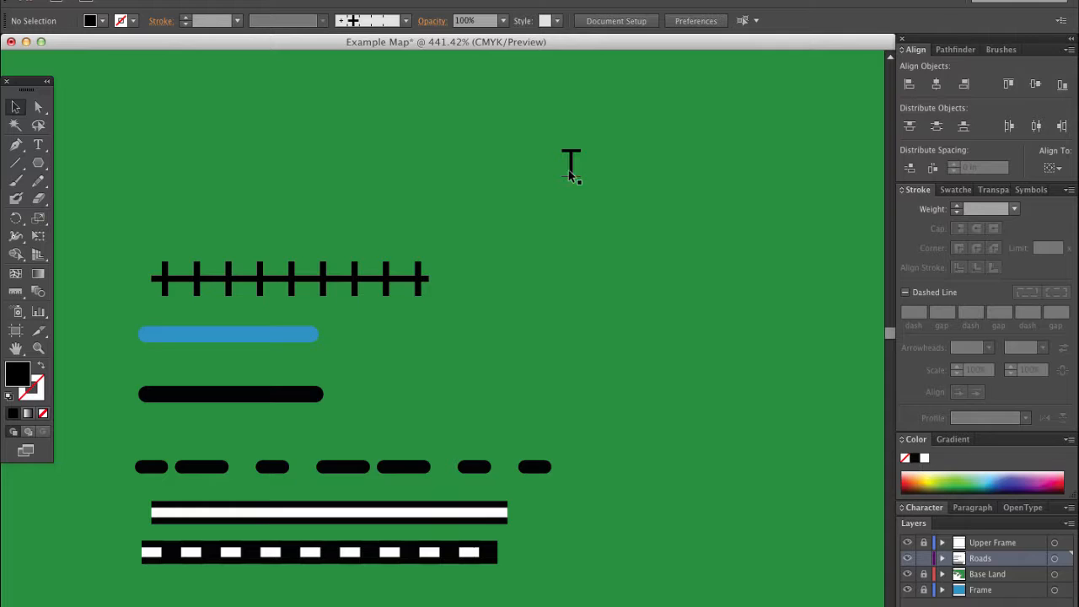
mouse_move(592, 169)
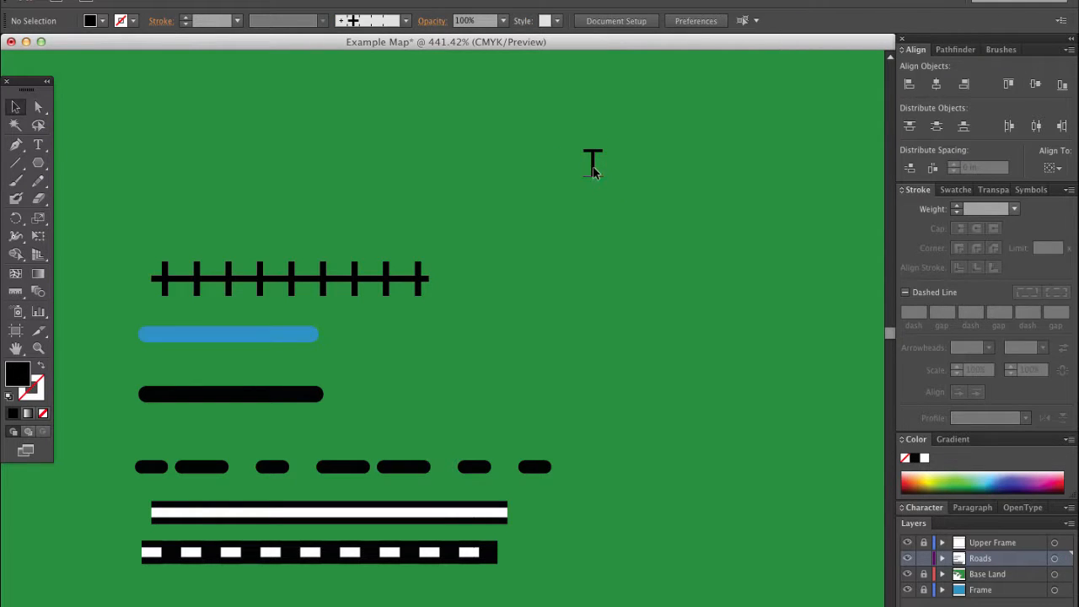
mouse_move(577, 177)
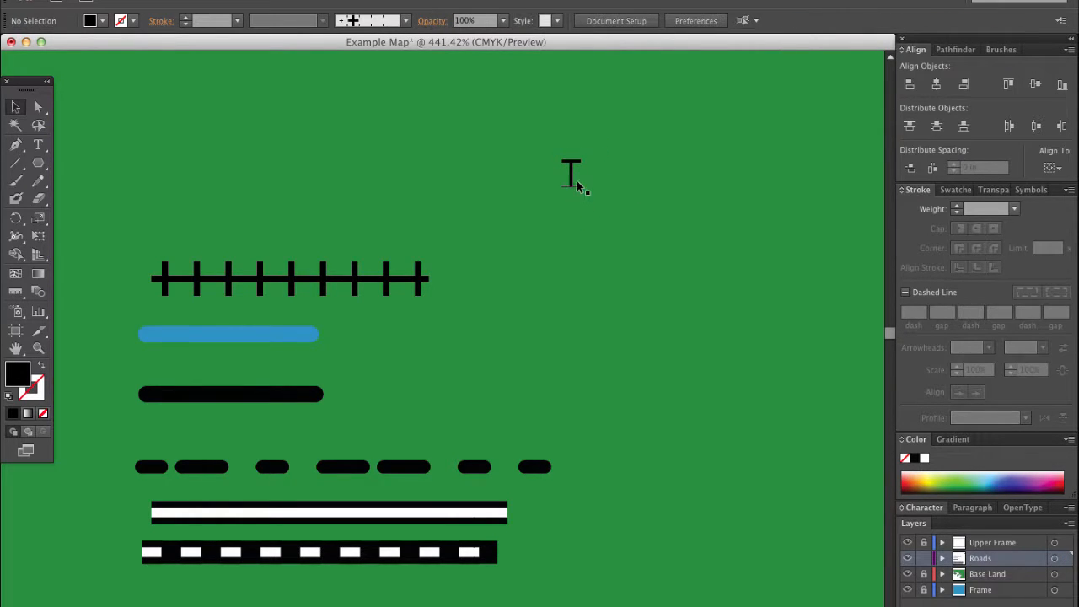
mouse_move(597, 209)
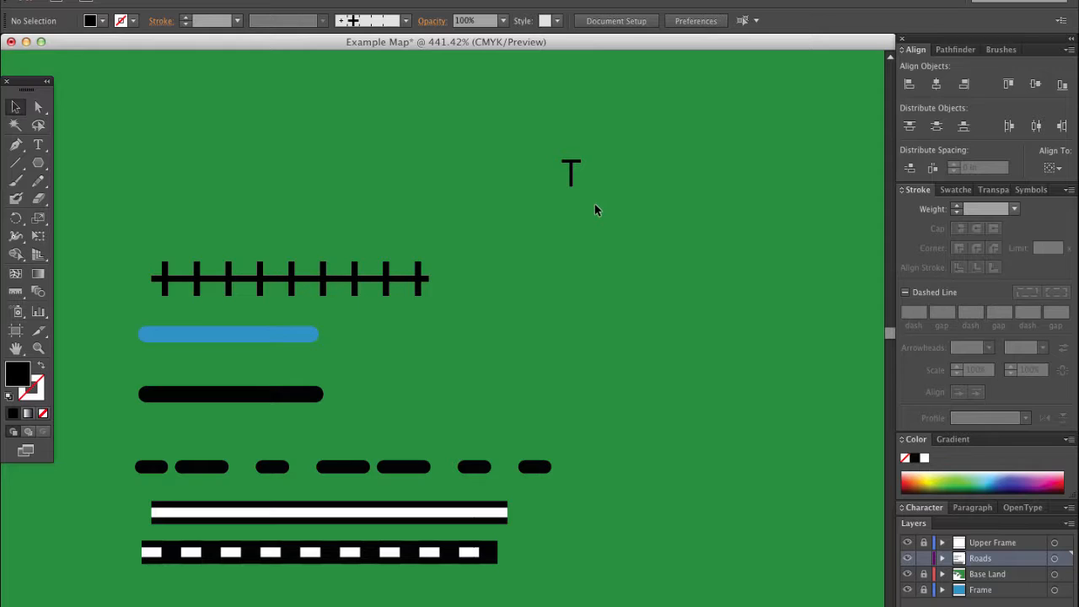
mouse_move(616, 214)
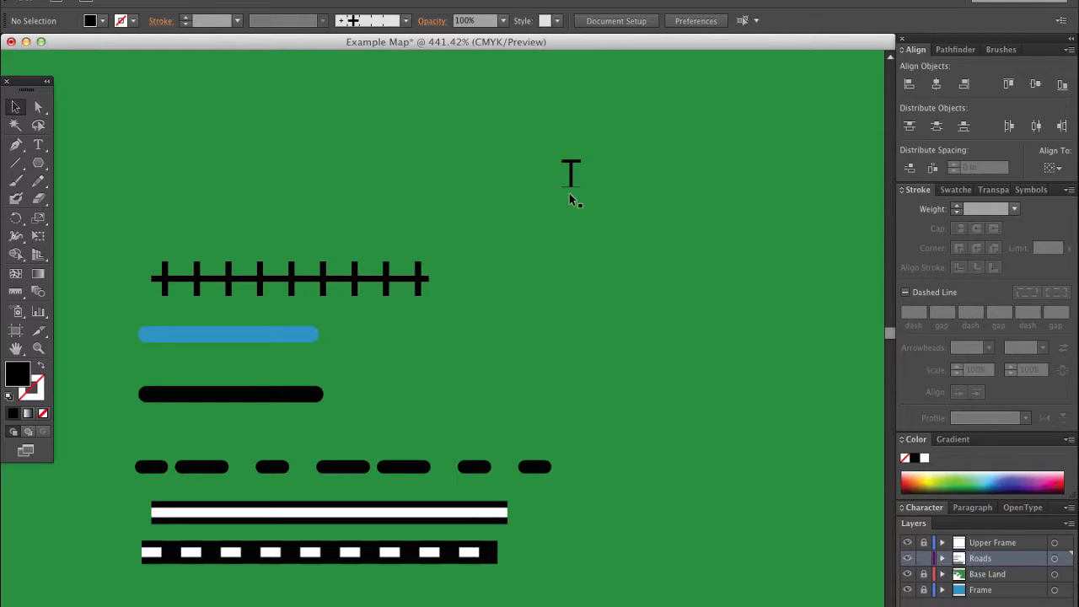
mouse_move(576, 201)
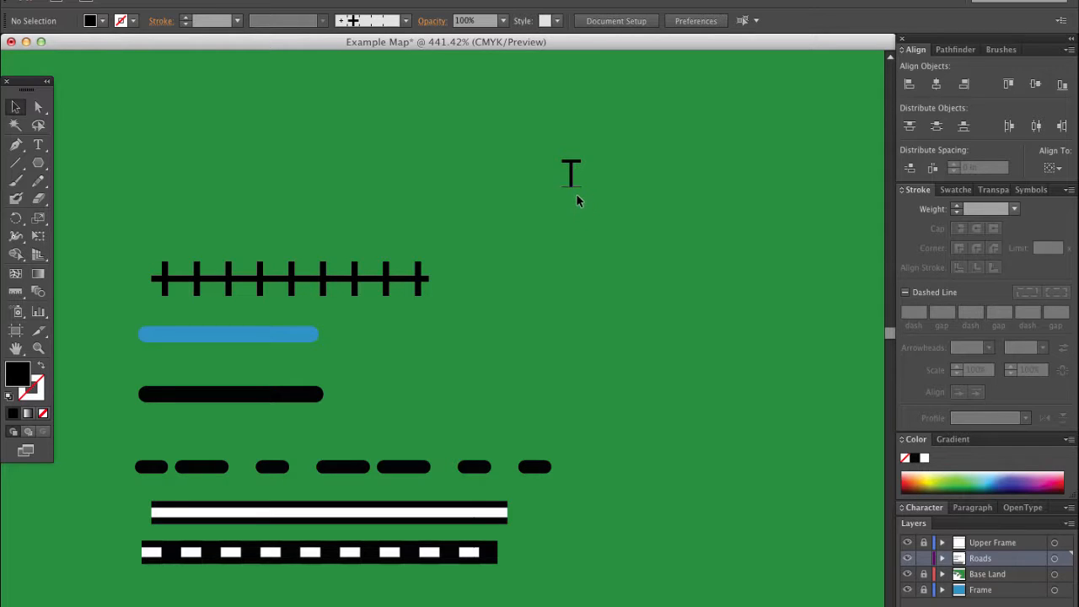
mouse_move(573, 228)
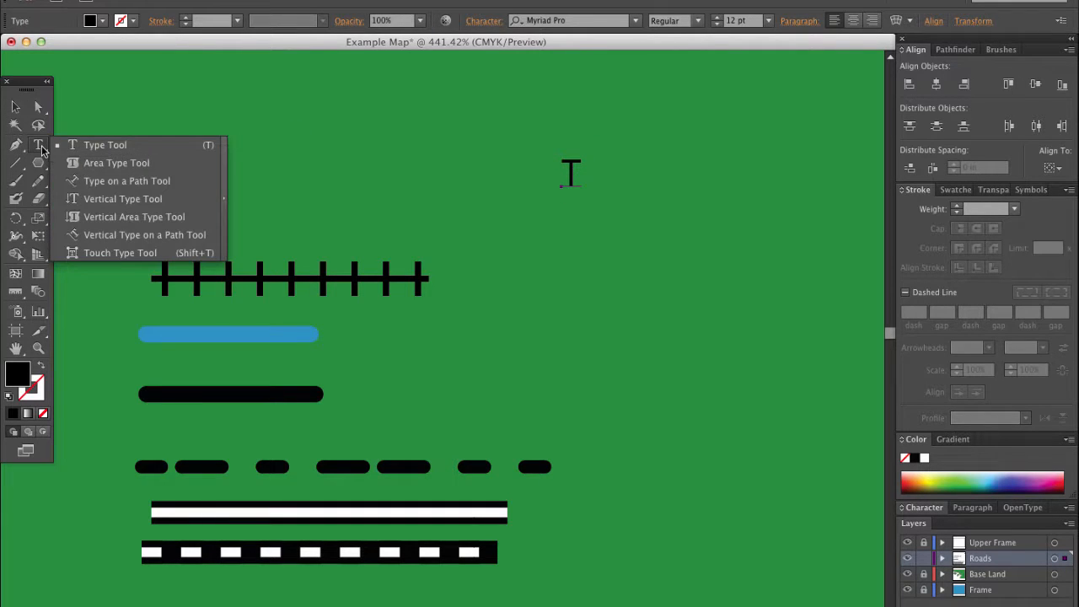
Add a capital T with the Type tool and set its font to Times New Roman
left_click(104, 145)
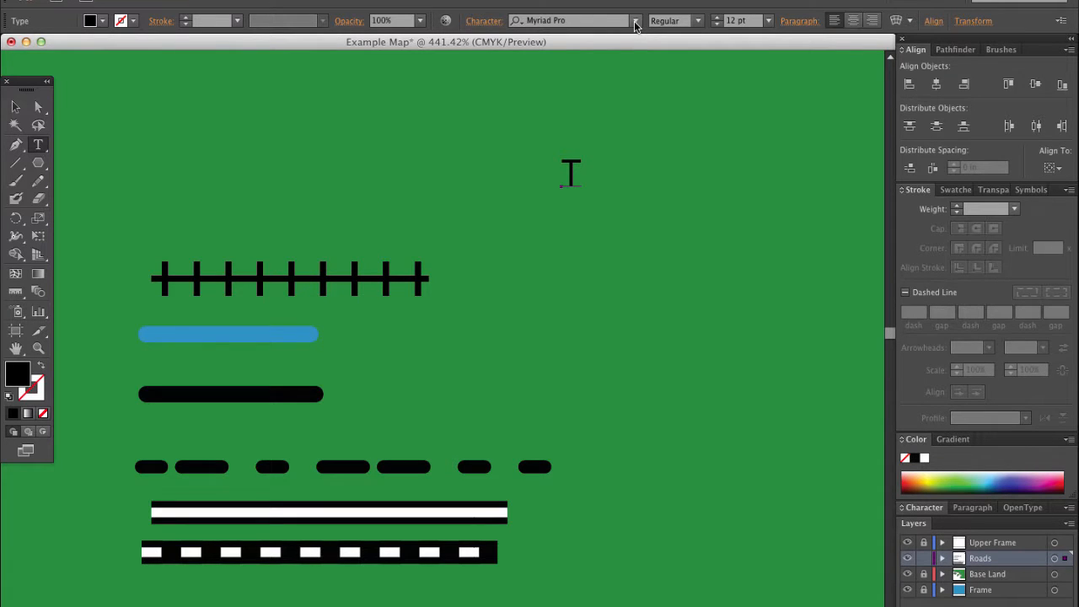
left_click(636, 20)
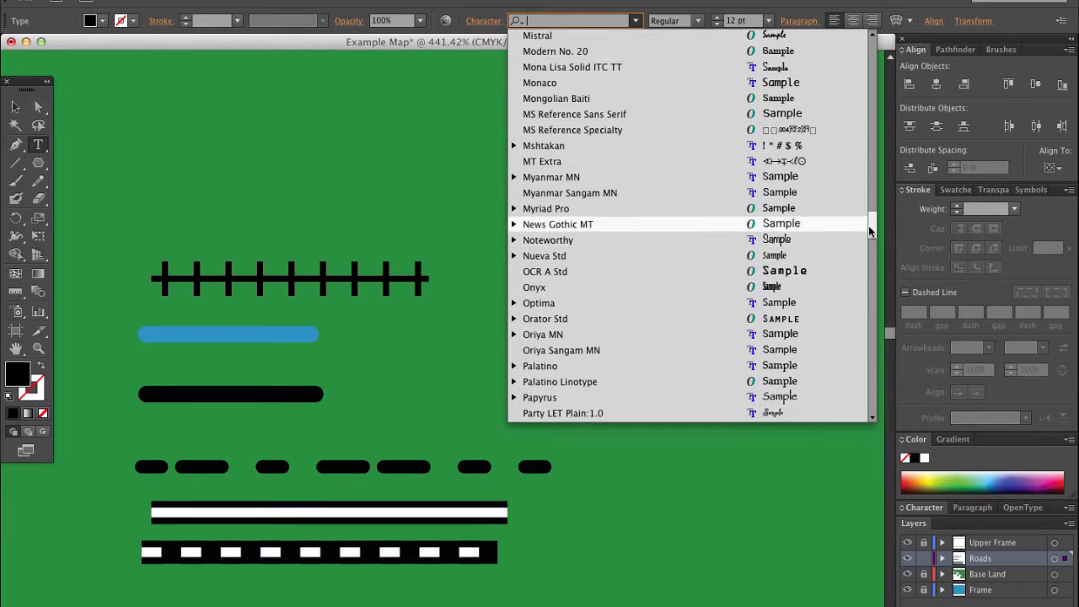
scroll("down", 3)
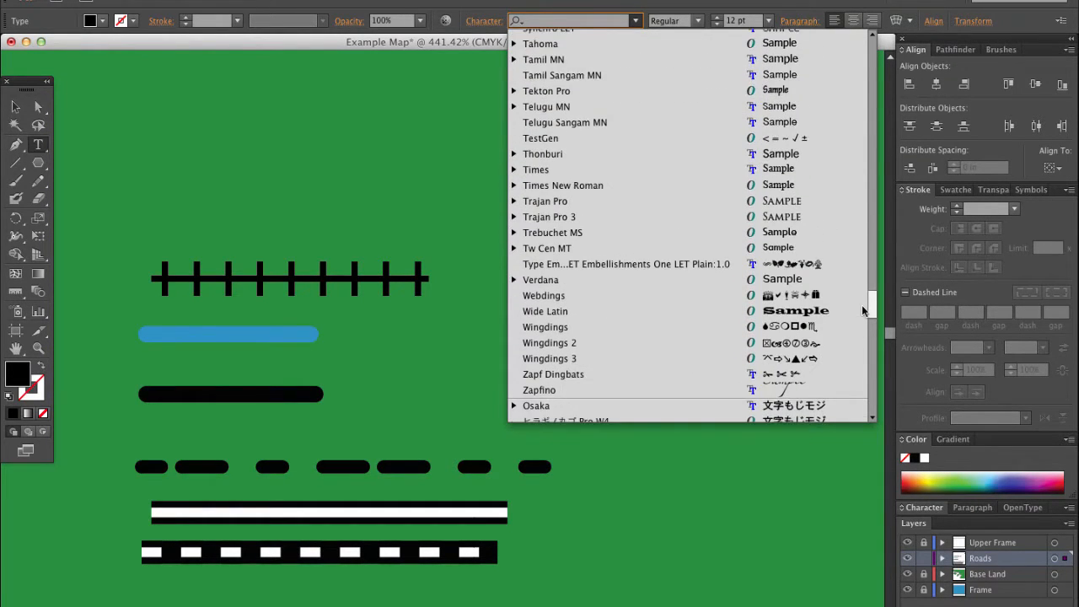
left_click(523, 211)
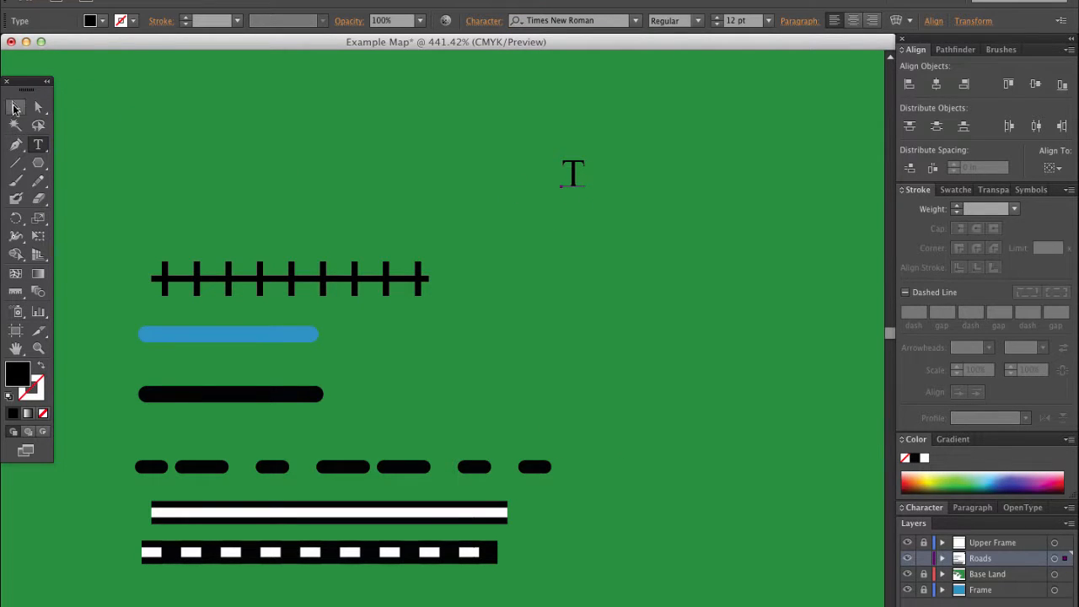
left_click(15, 108)
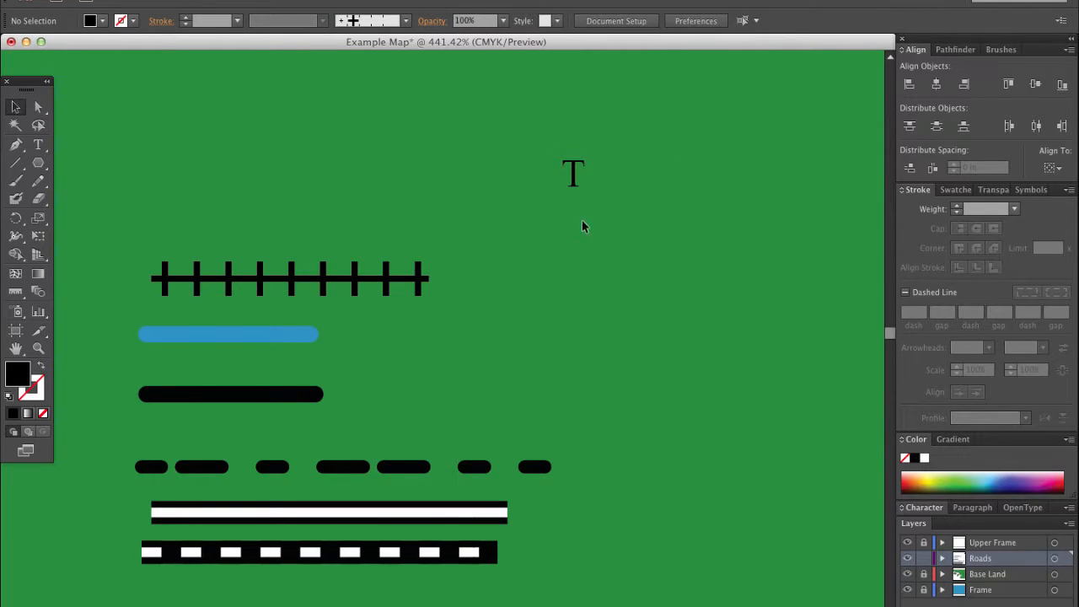
left_click(573, 172)
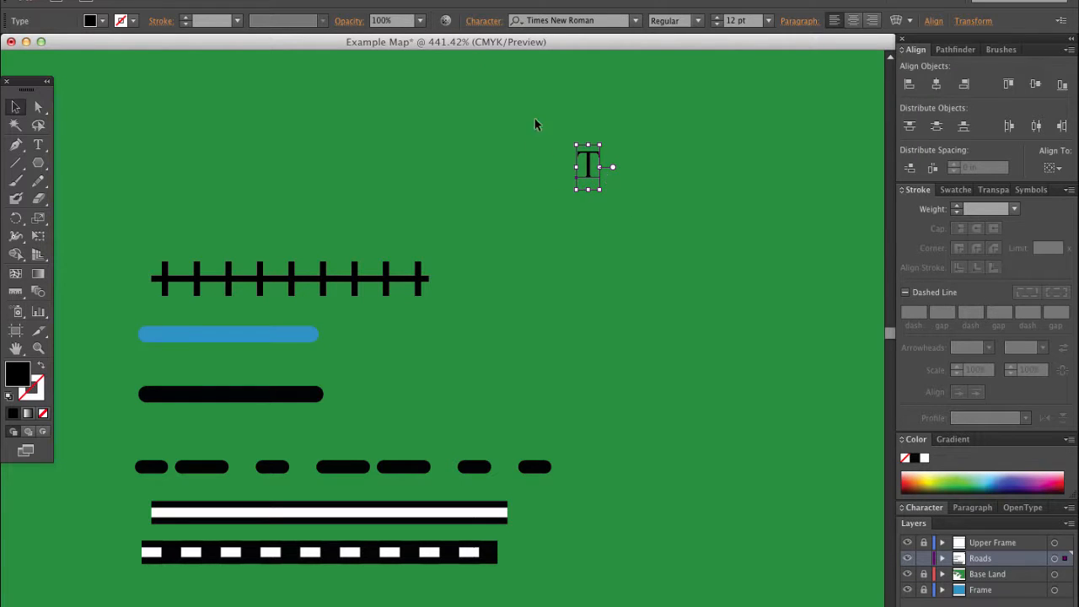
left_click(602, 211)
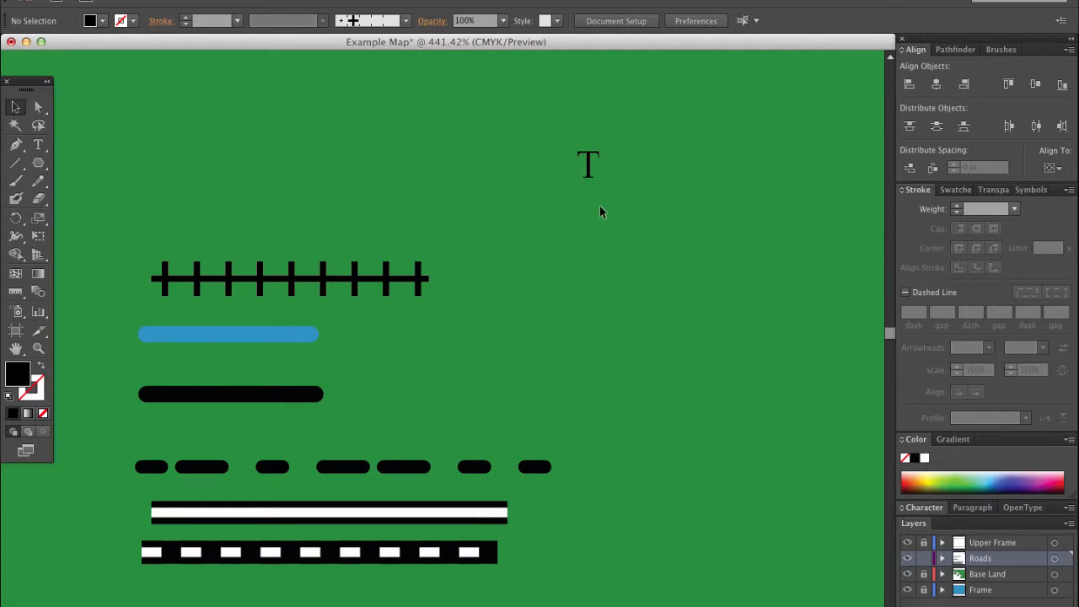
left_click(587, 164)
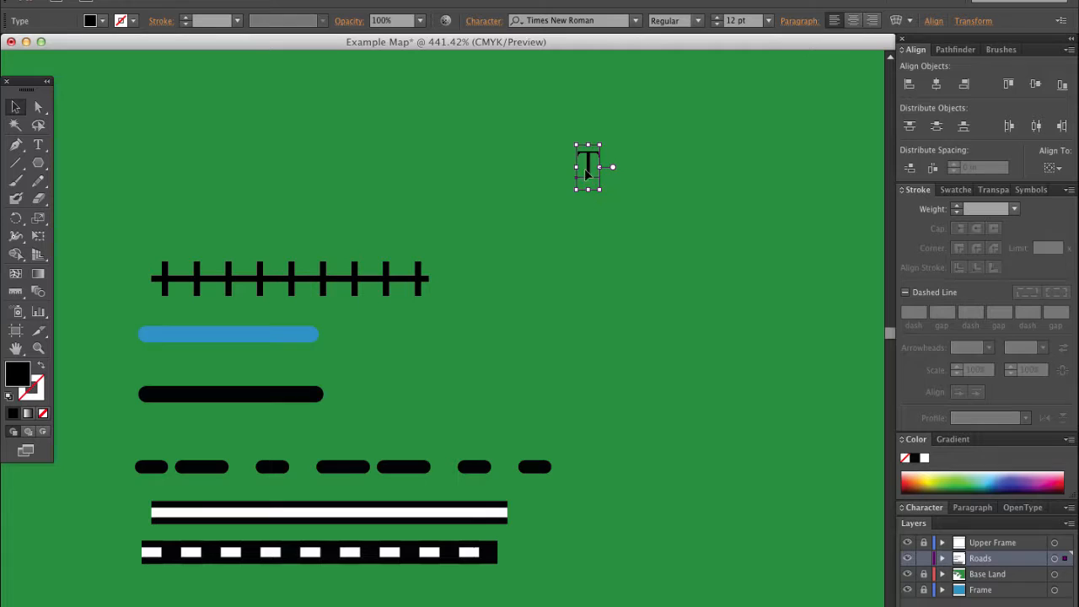
Convert the Times New Roman T to outlines and check it is now a group of shapes
right_click(586, 167)
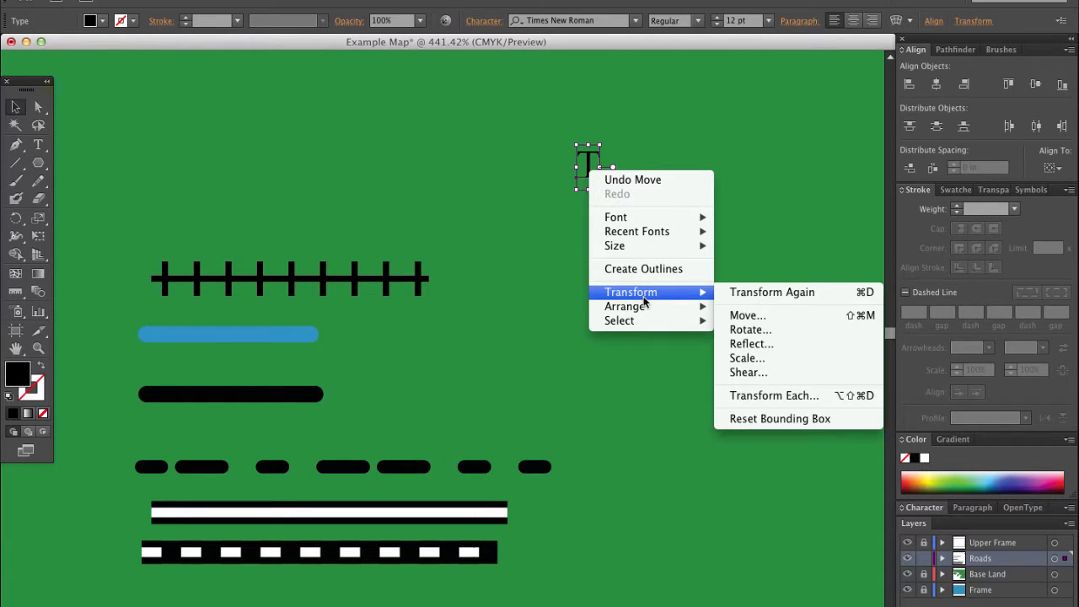
mouse_move(643, 268)
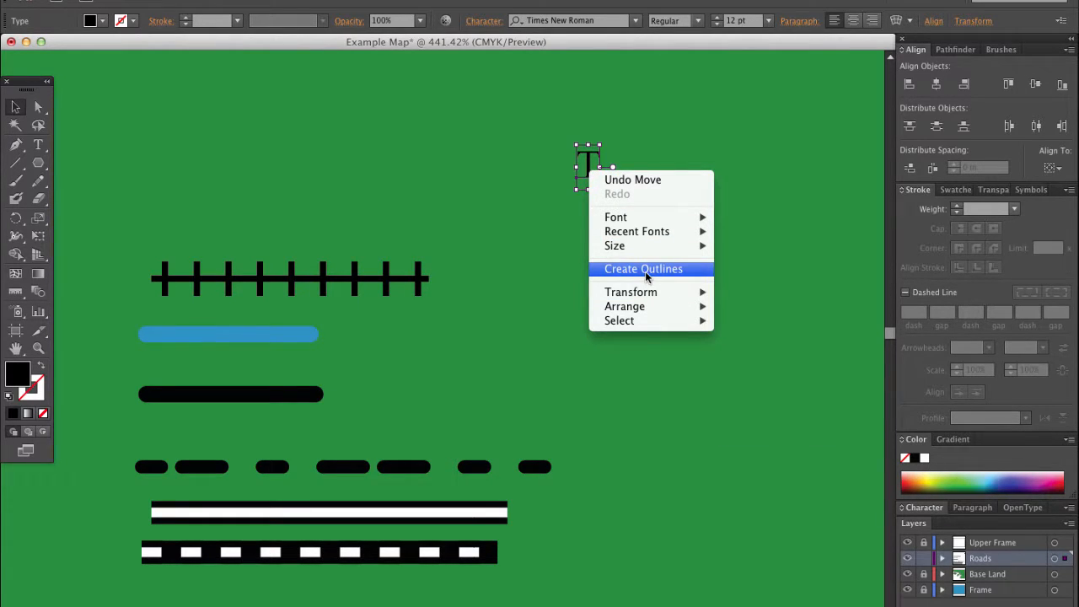
left_click(642, 268)
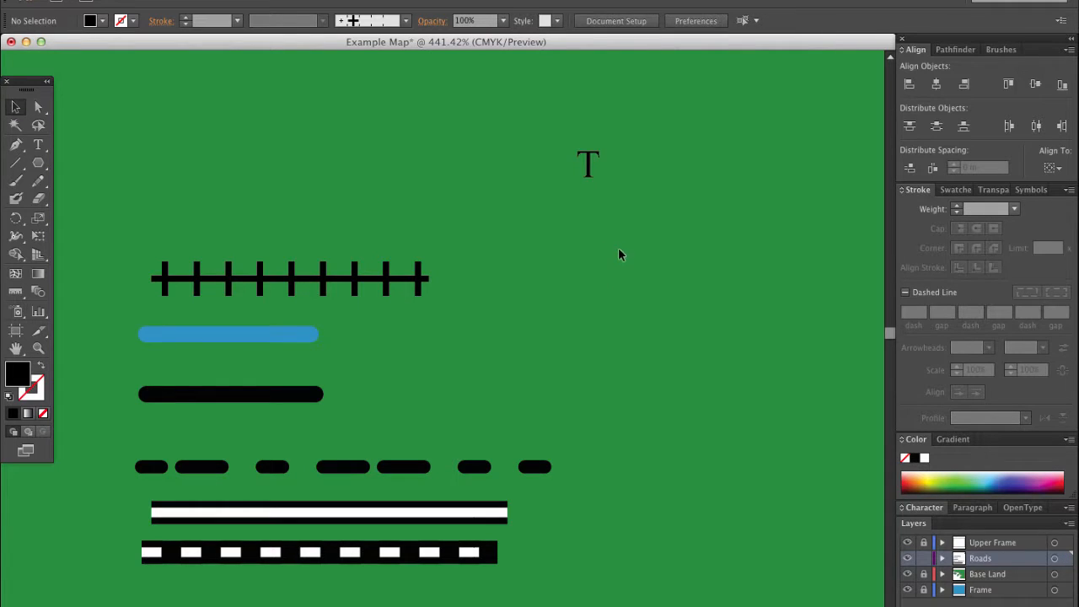
mouse_move(593, 172)
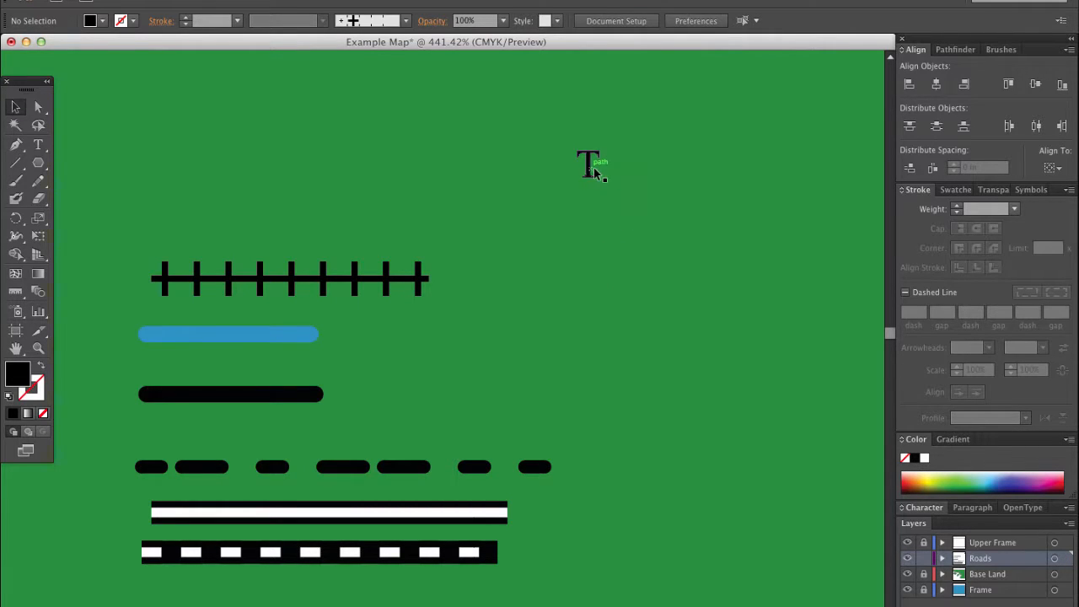
mouse_move(590, 168)
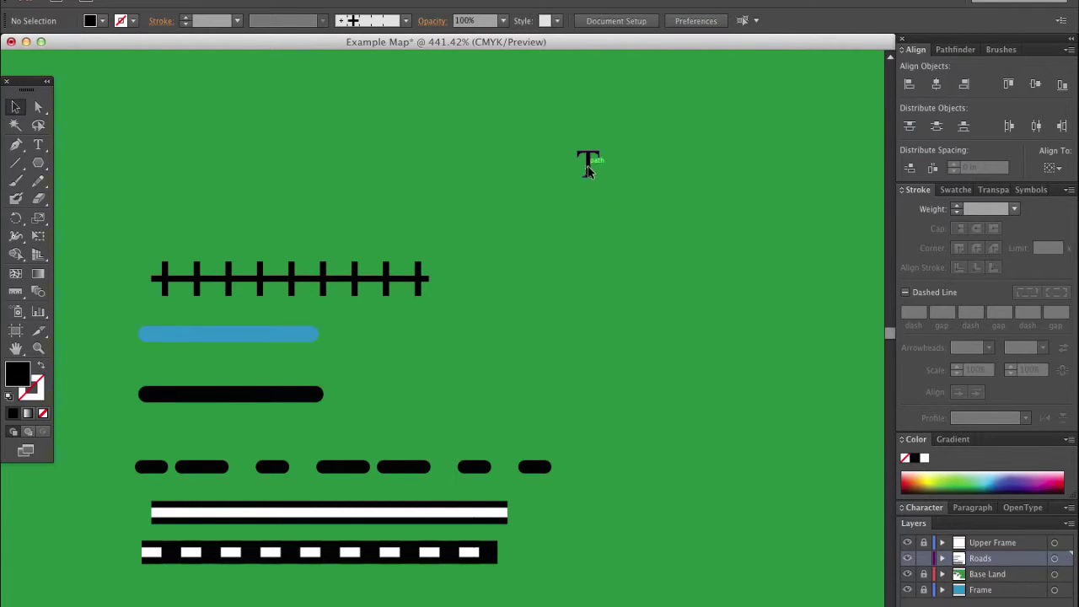
left_click(586, 160)
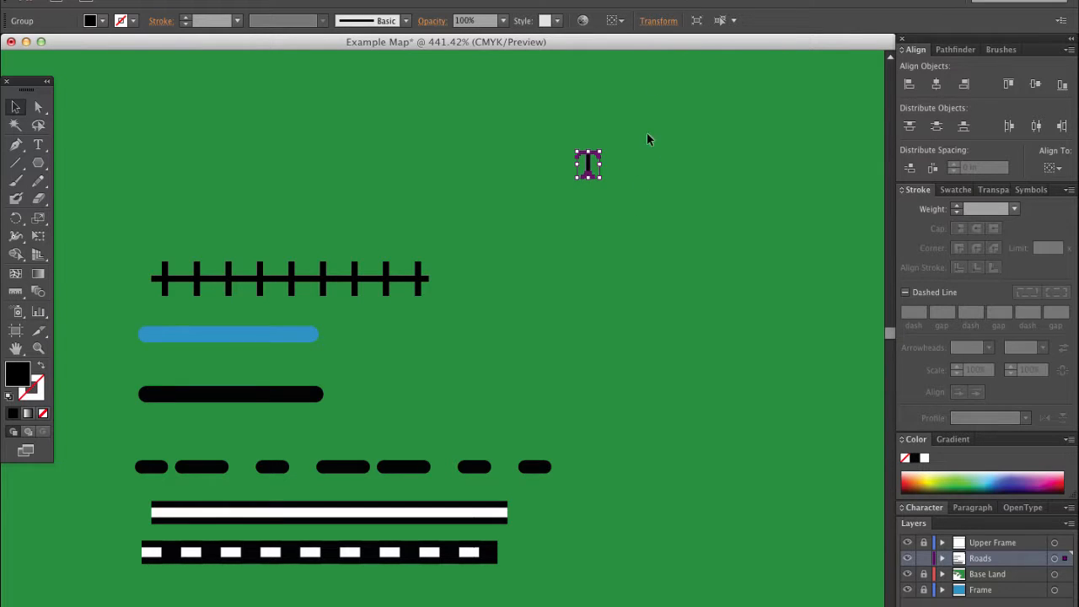
mouse_move(807, 25)
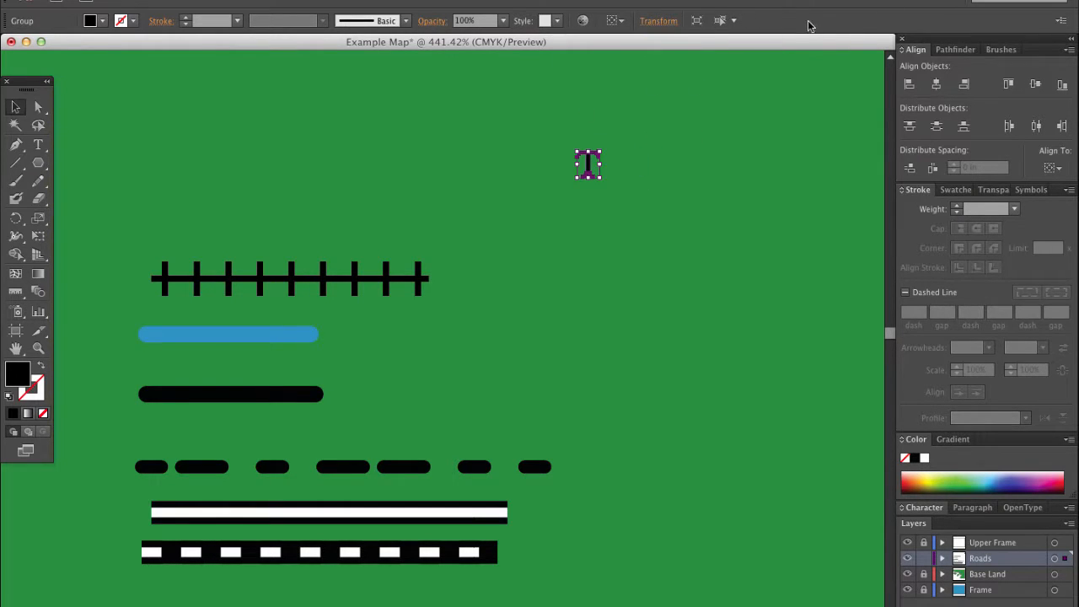
mouse_move(742, 76)
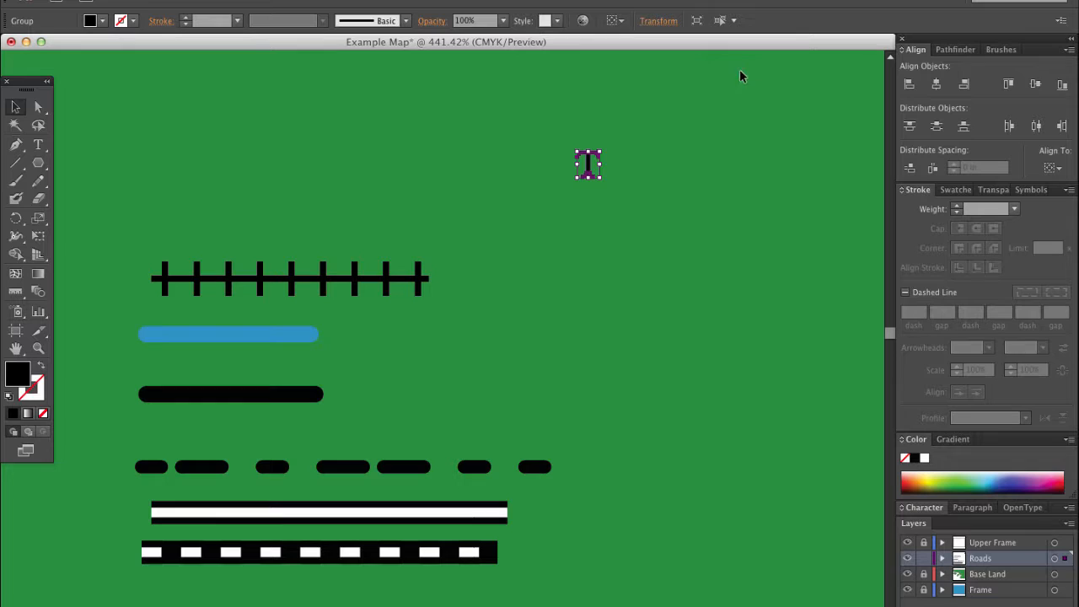
mouse_move(649, 158)
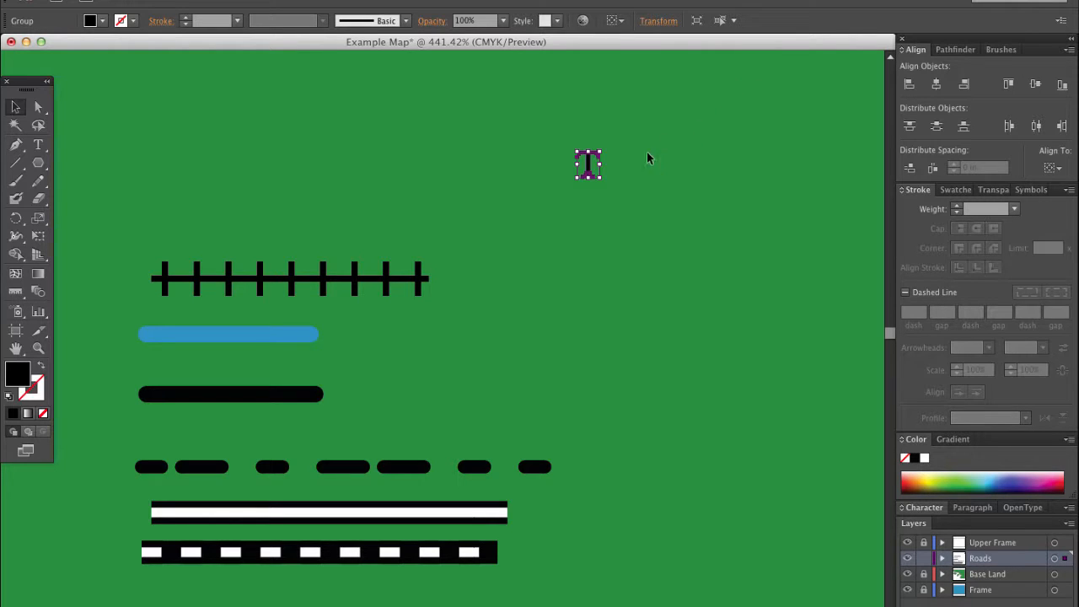
left_click(649, 158)
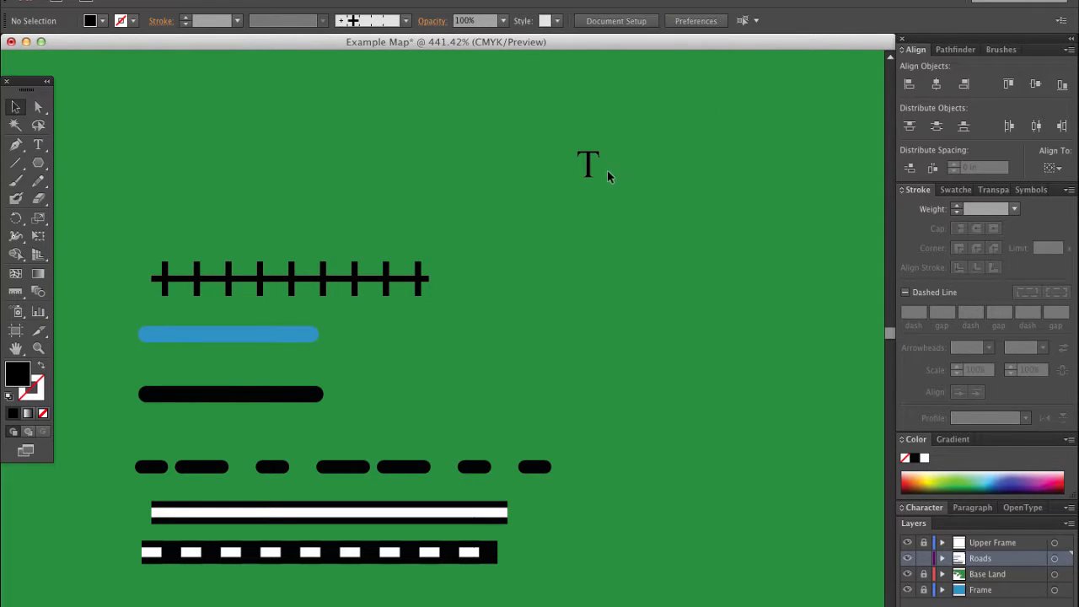
left_click(586, 161)
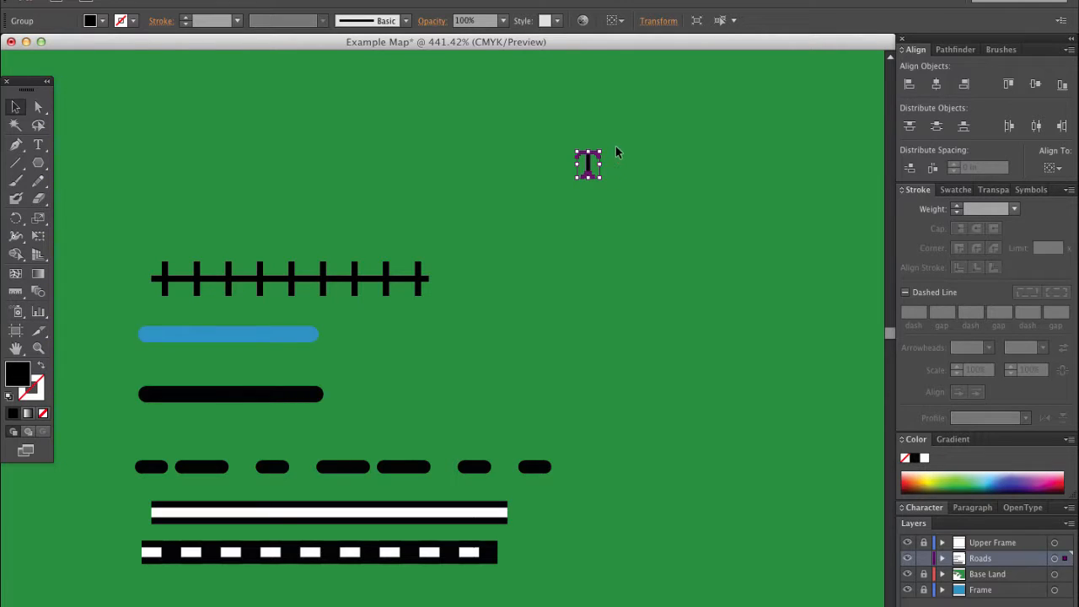
left_click(598, 202)
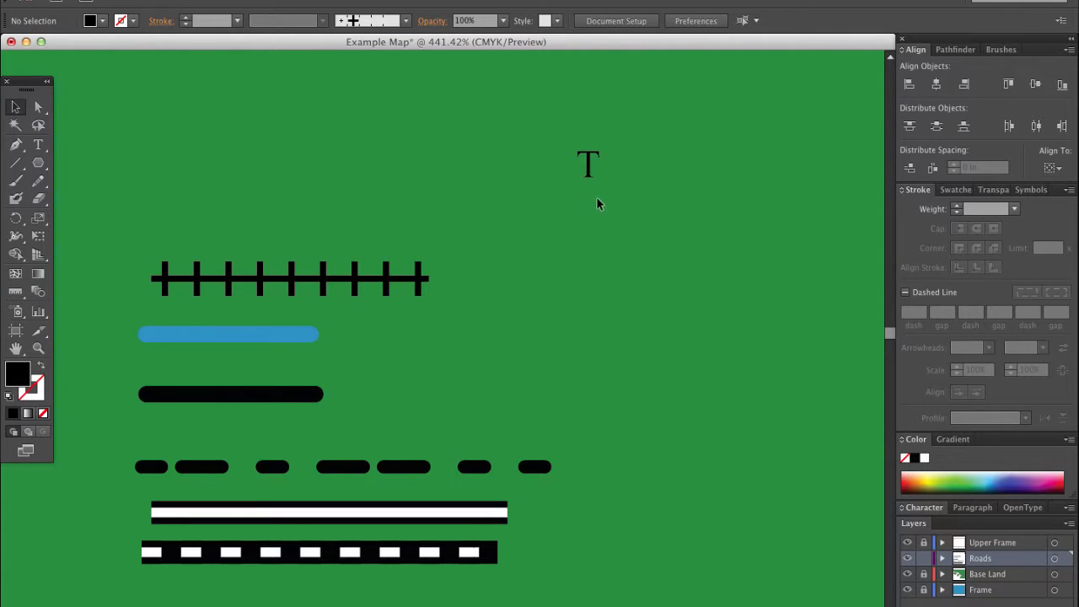
mouse_move(59, 206)
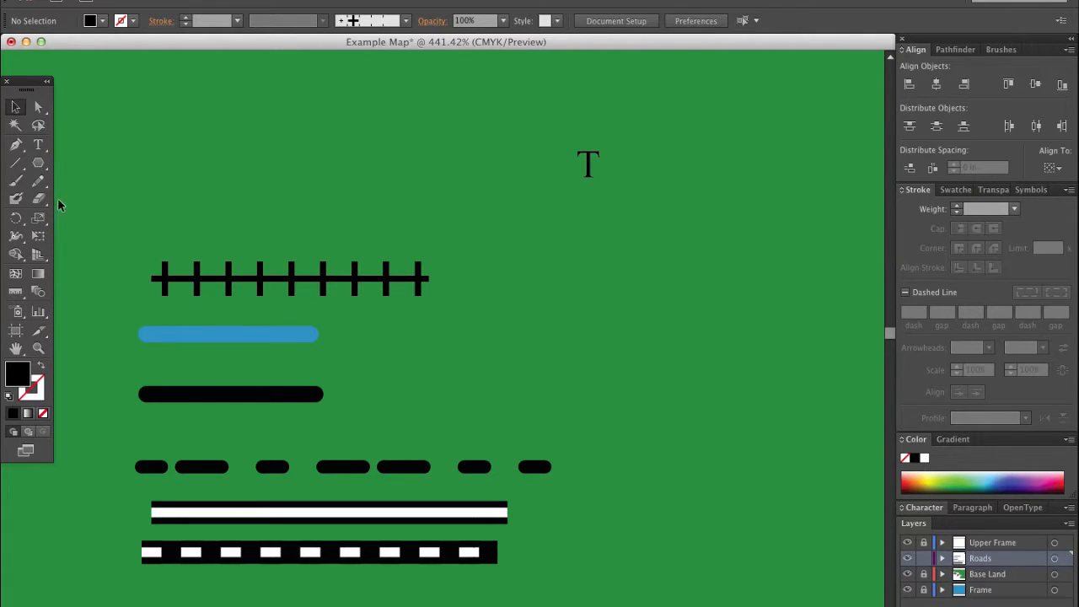
mouse_move(51, 209)
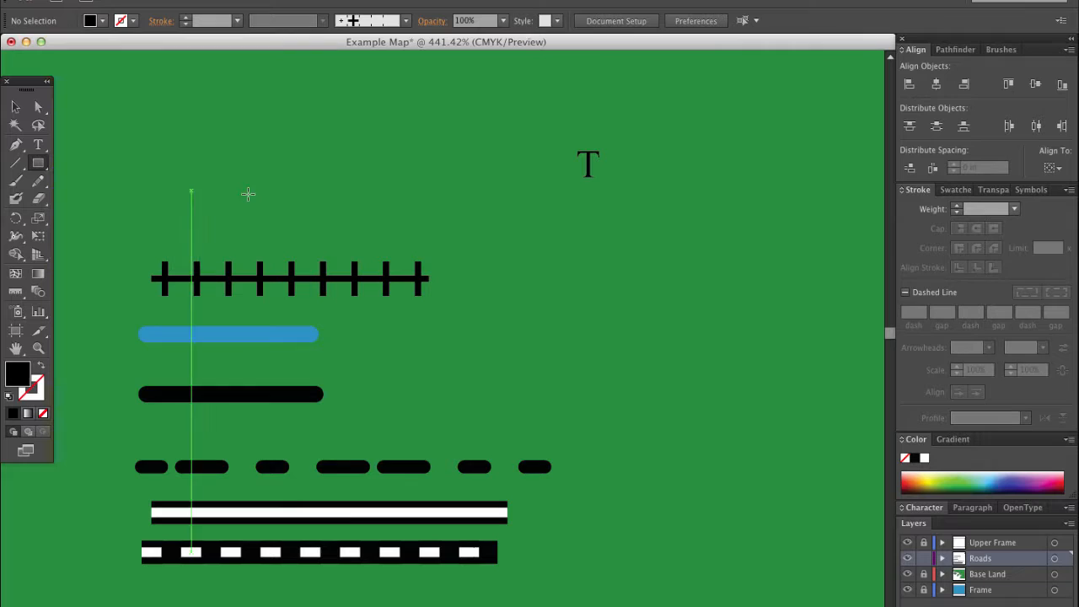
mouse_move(576, 177)
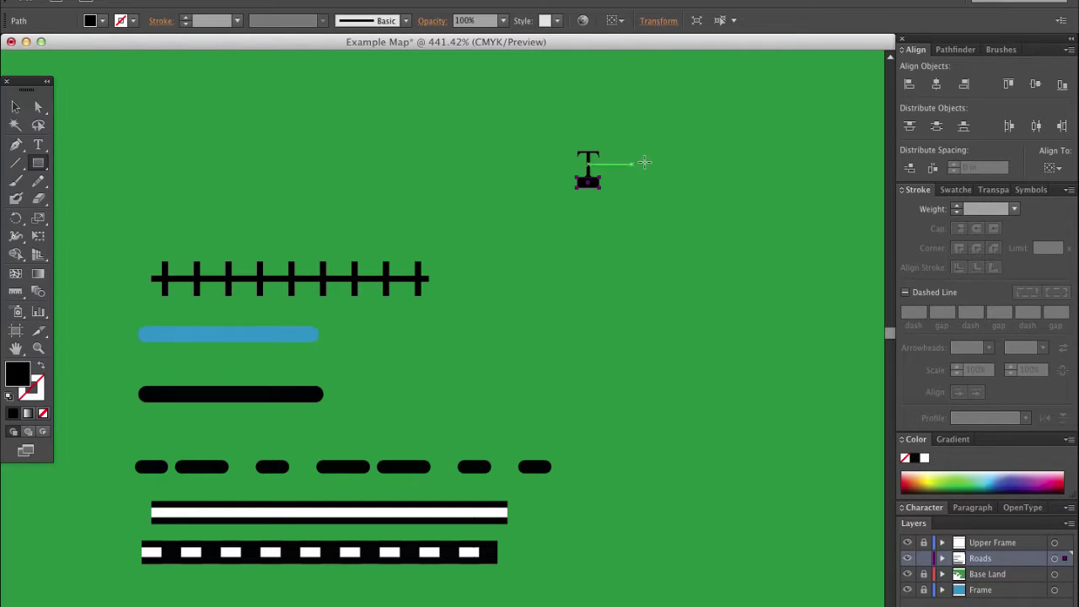
Position the outlined T over a no-fill, no-stroke spacing rectangle and select both together
left_click(589, 168)
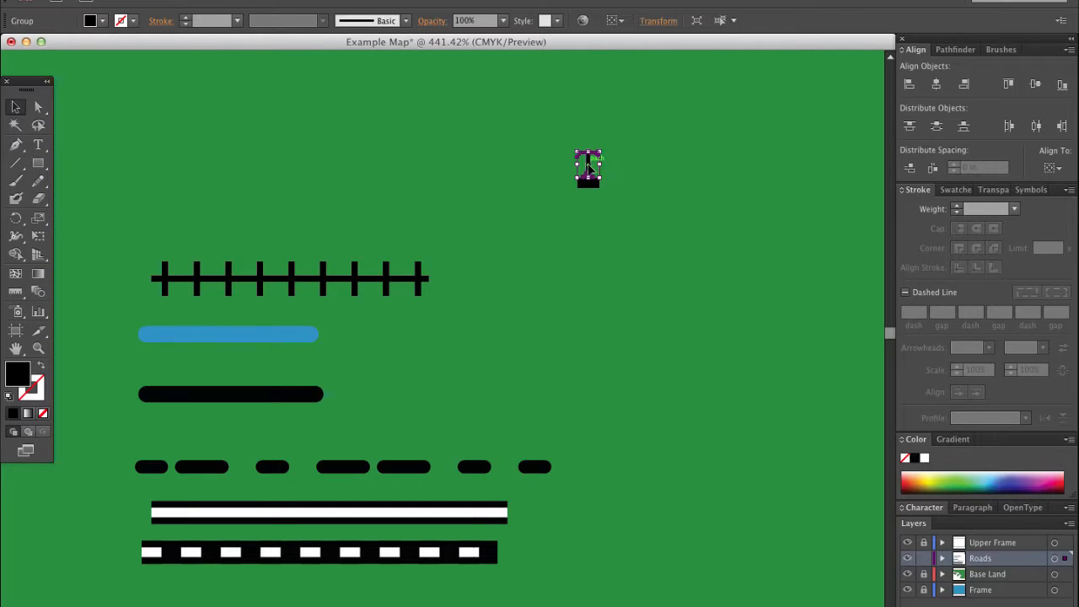
left_click_drag(588, 167, 447, 337)
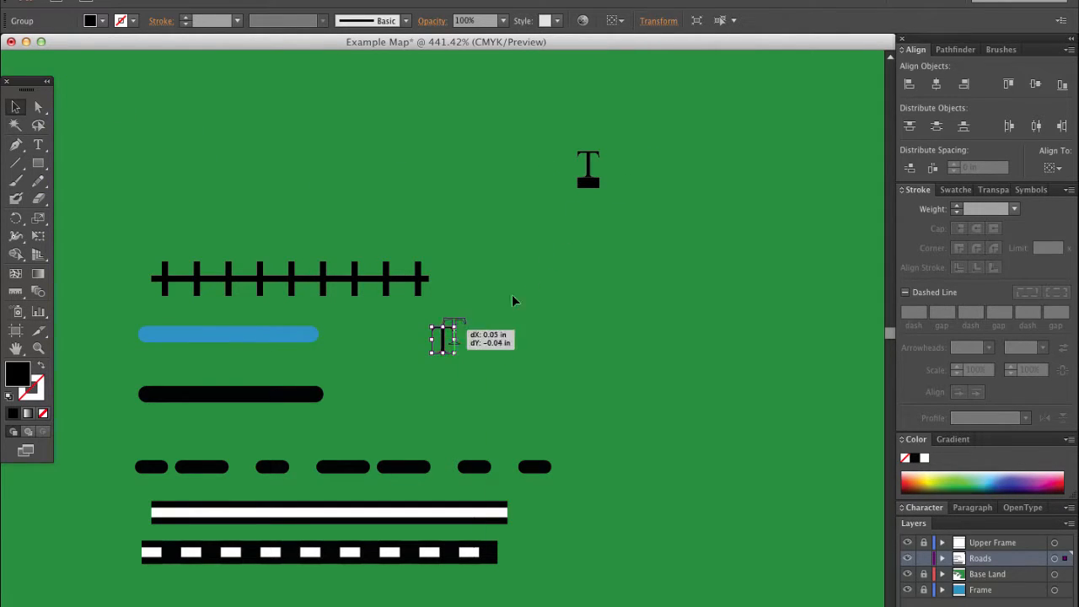
left_click_drag(447, 337, 588, 182)
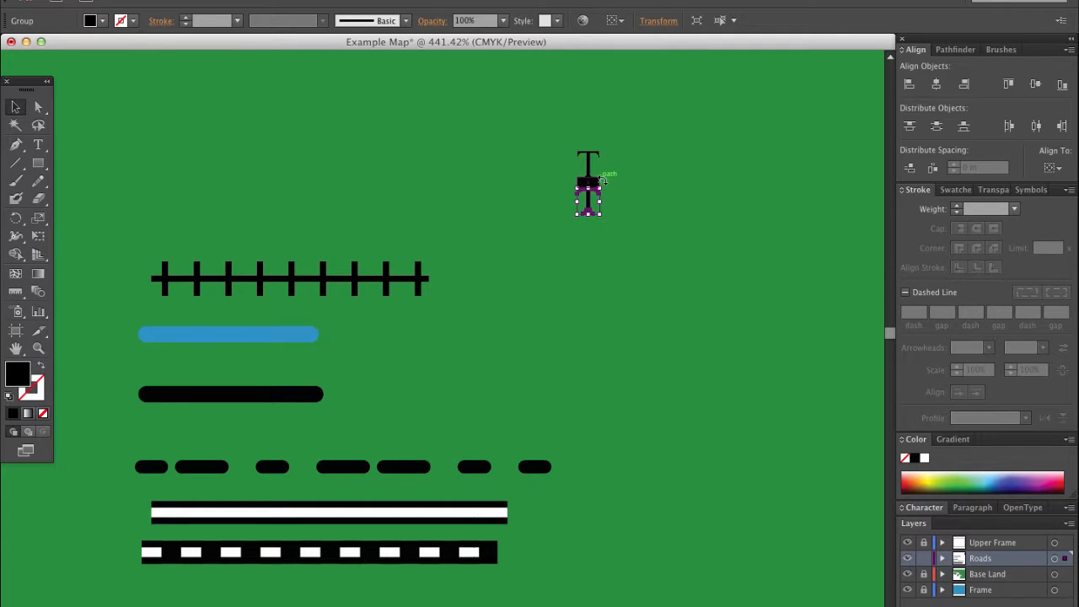
left_click(674, 185)
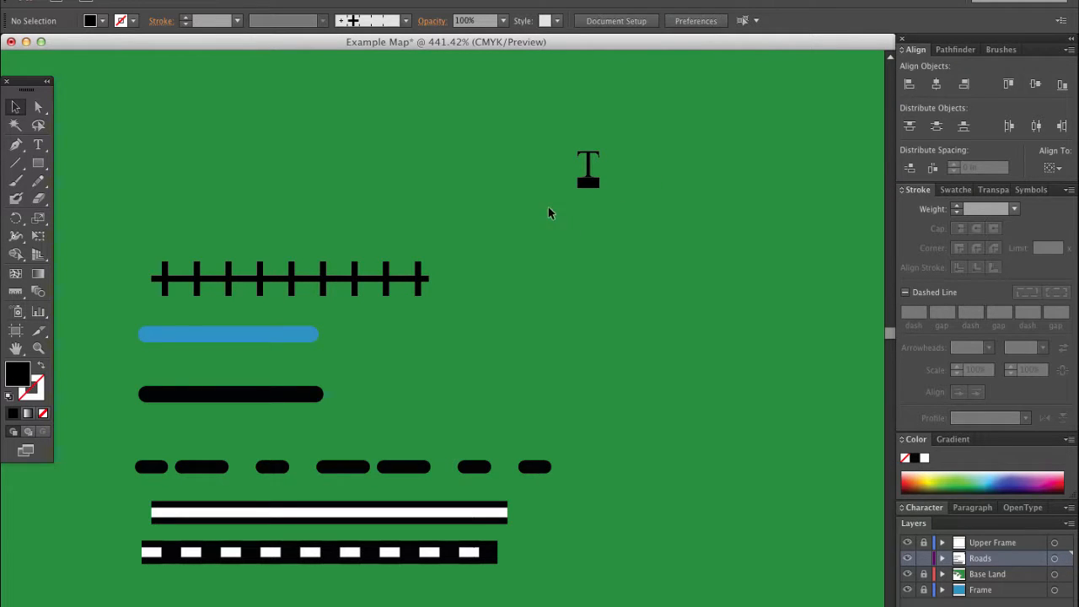
left_click(589, 168)
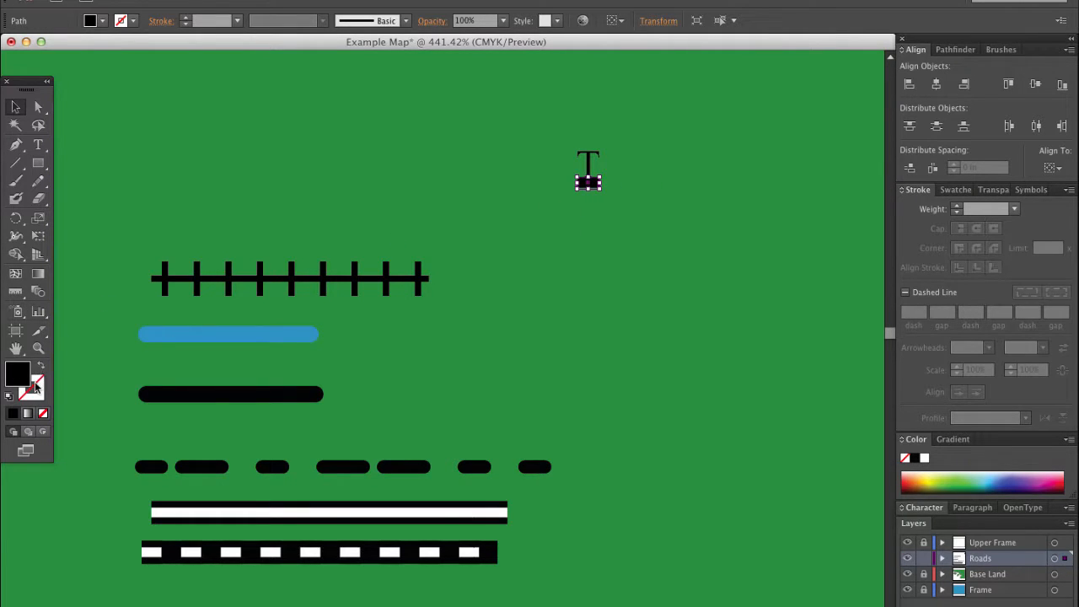
mouse_move(50, 423)
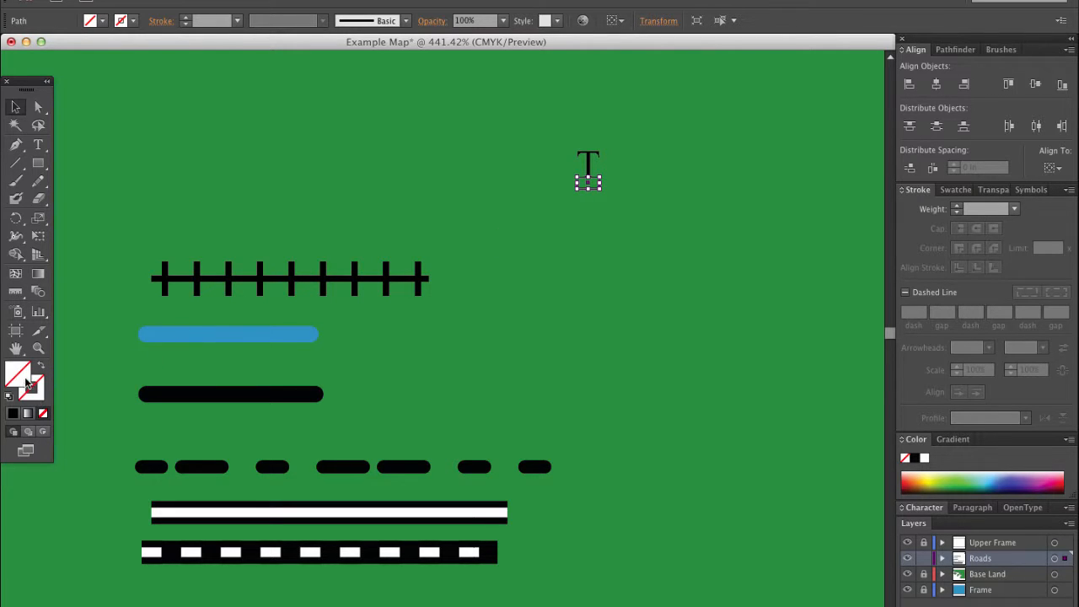
mouse_move(25, 401)
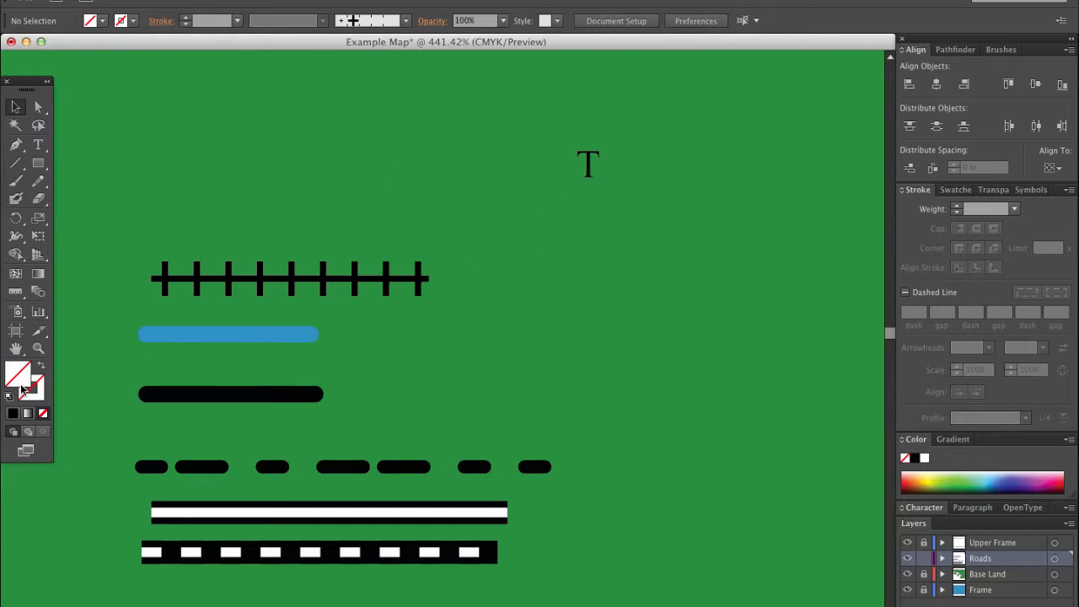
mouse_move(533, 209)
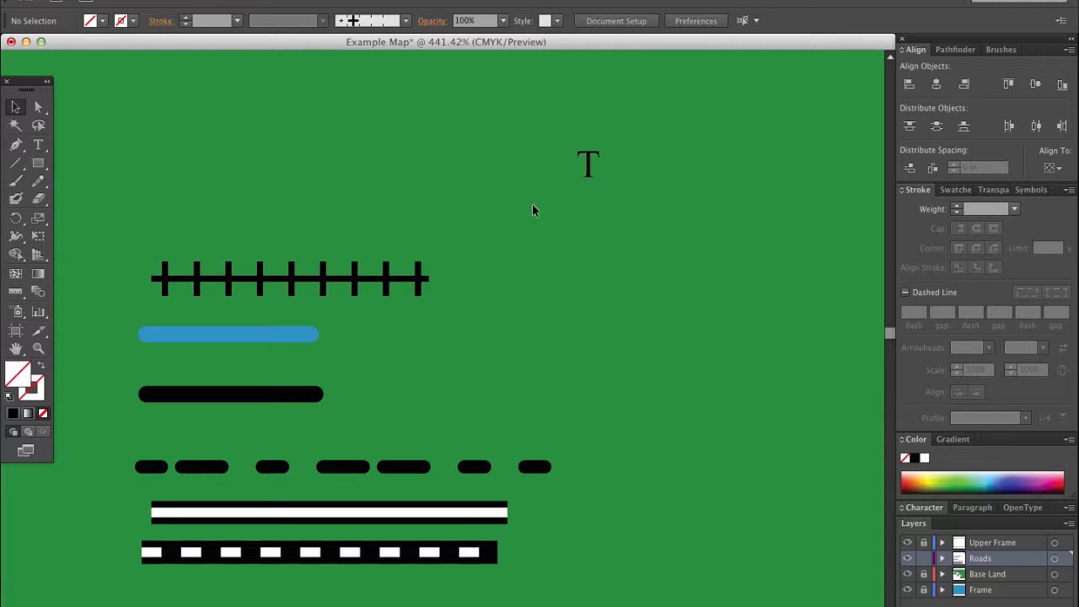
left_click(587, 172)
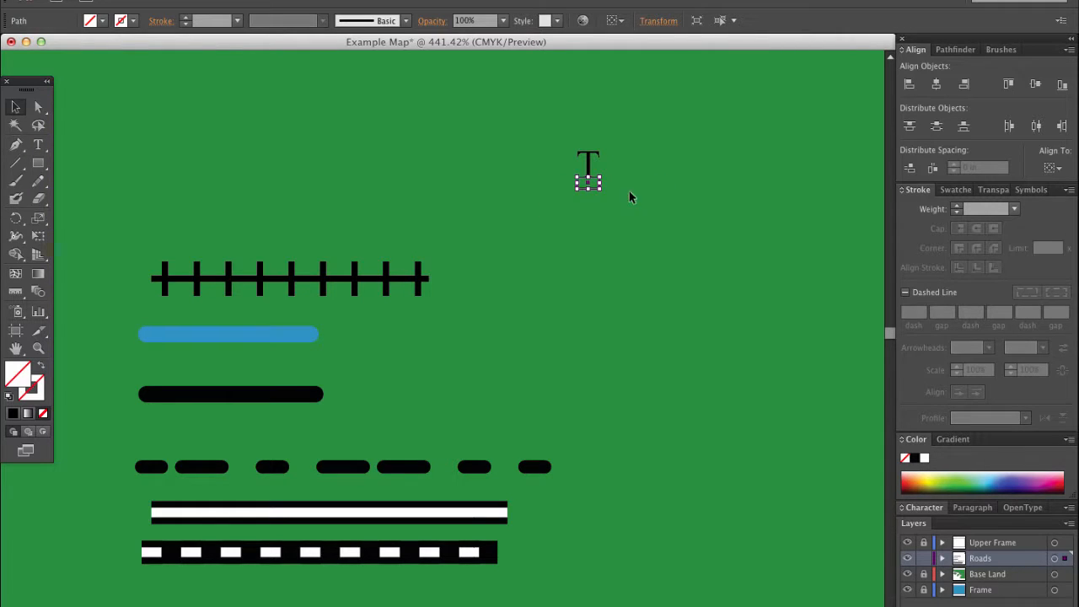
mouse_move(588, 200)
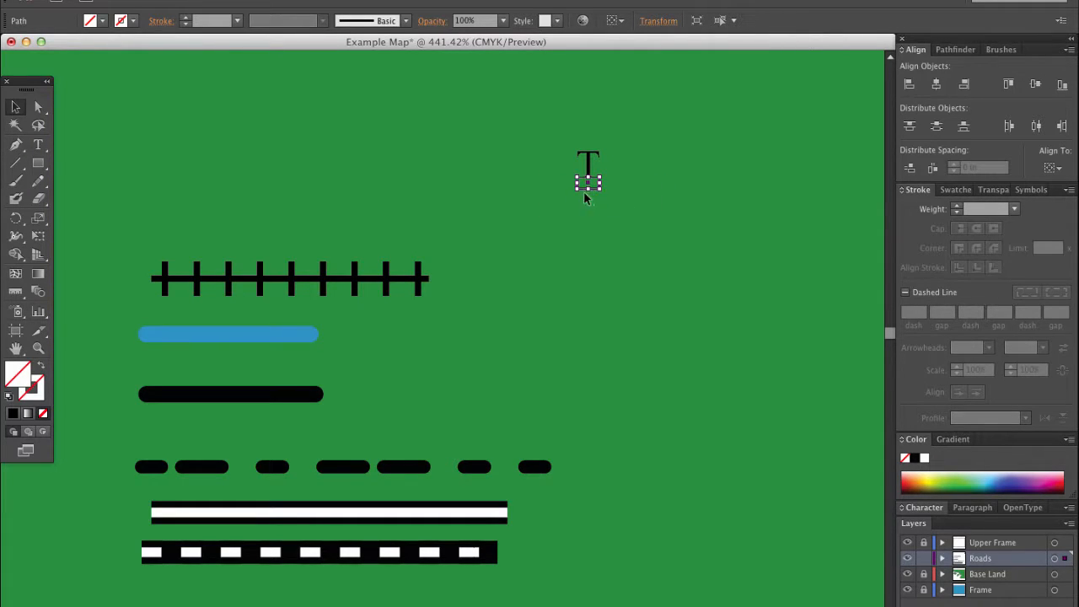
mouse_move(590, 195)
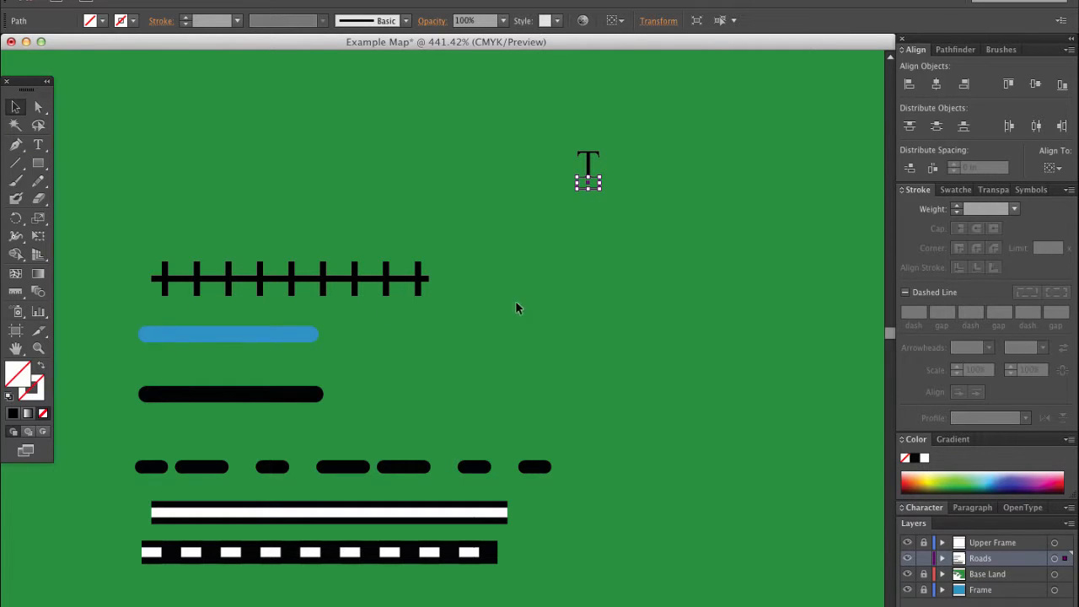
mouse_move(540, 279)
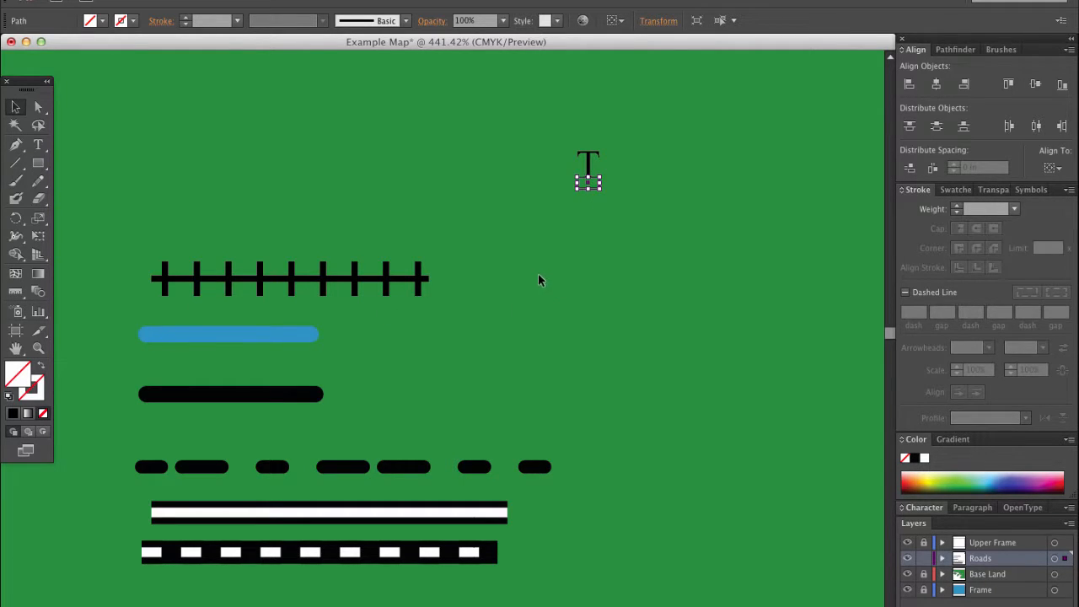
left_click(586, 169)
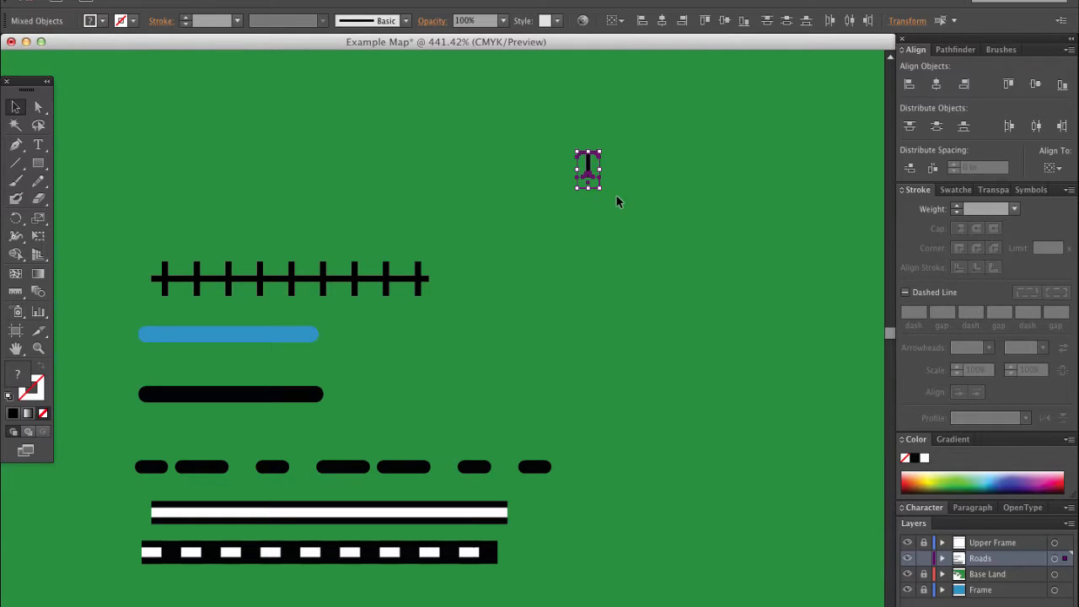
Group the T and box and create a new pattern brush named Timezone from them
right_click(587, 168)
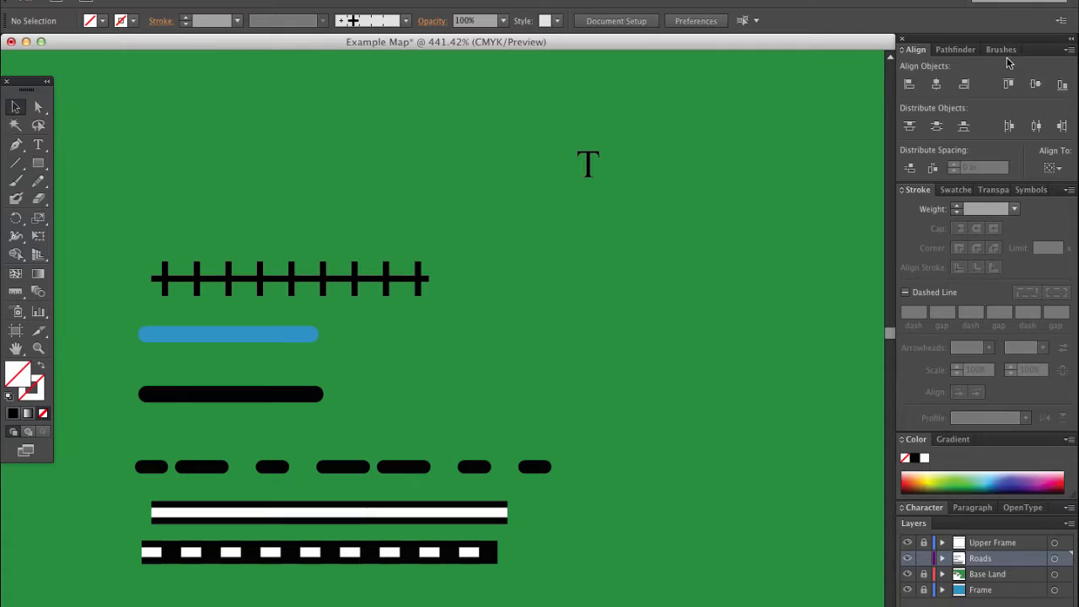
left_click(1001, 49)
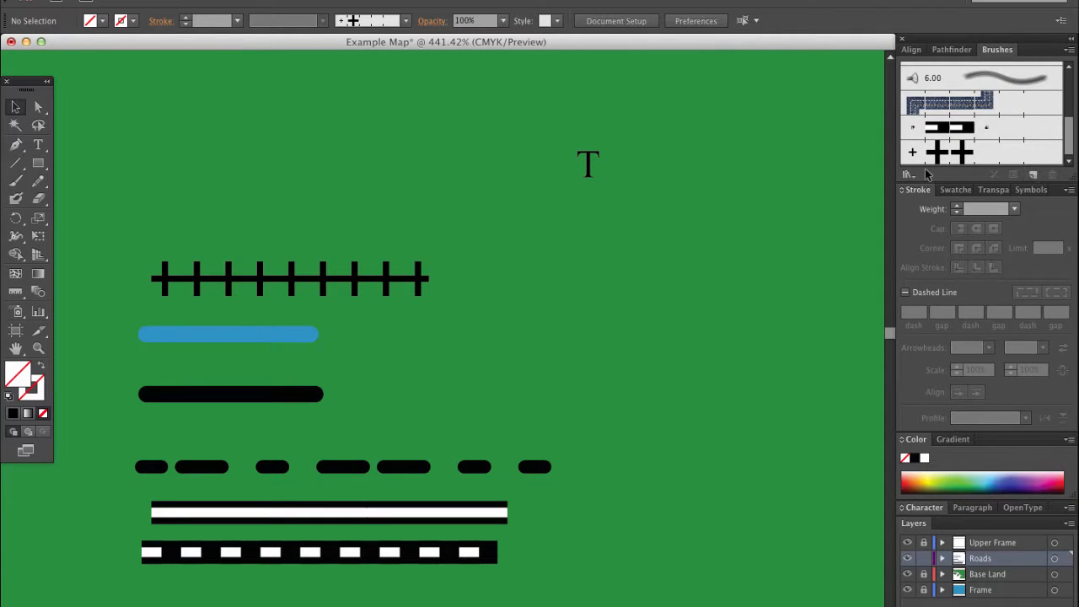
left_click(586, 165)
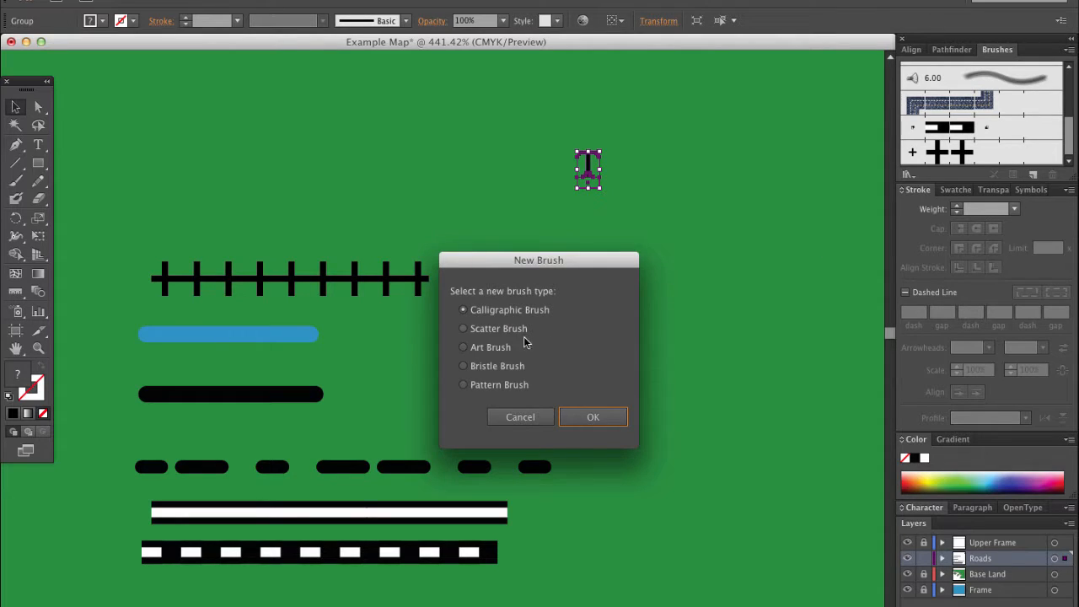
left_click(593, 417)
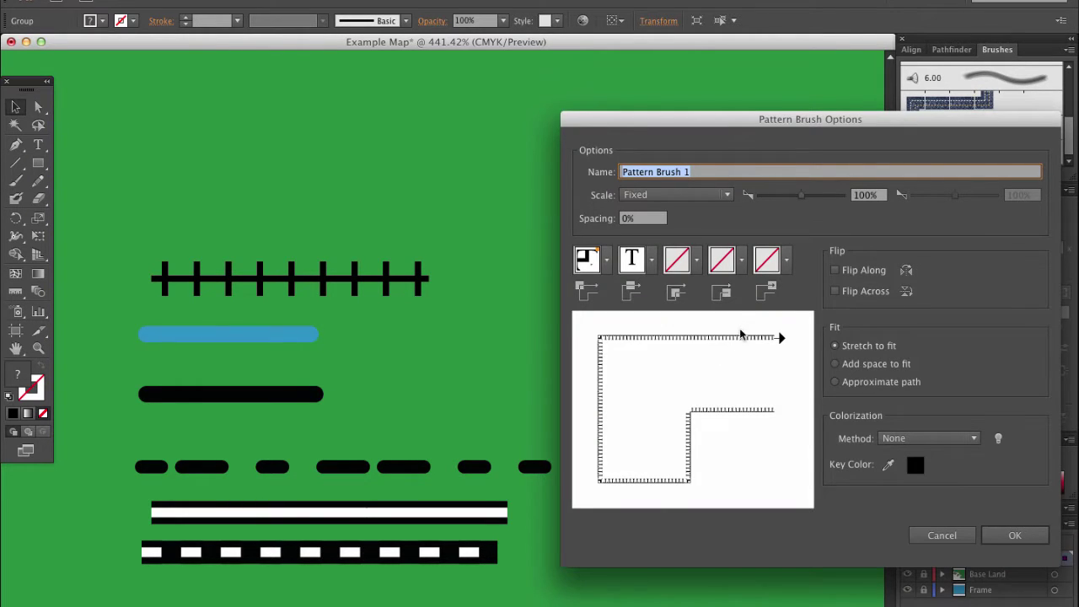
mouse_move(655, 189)
type("Tr")
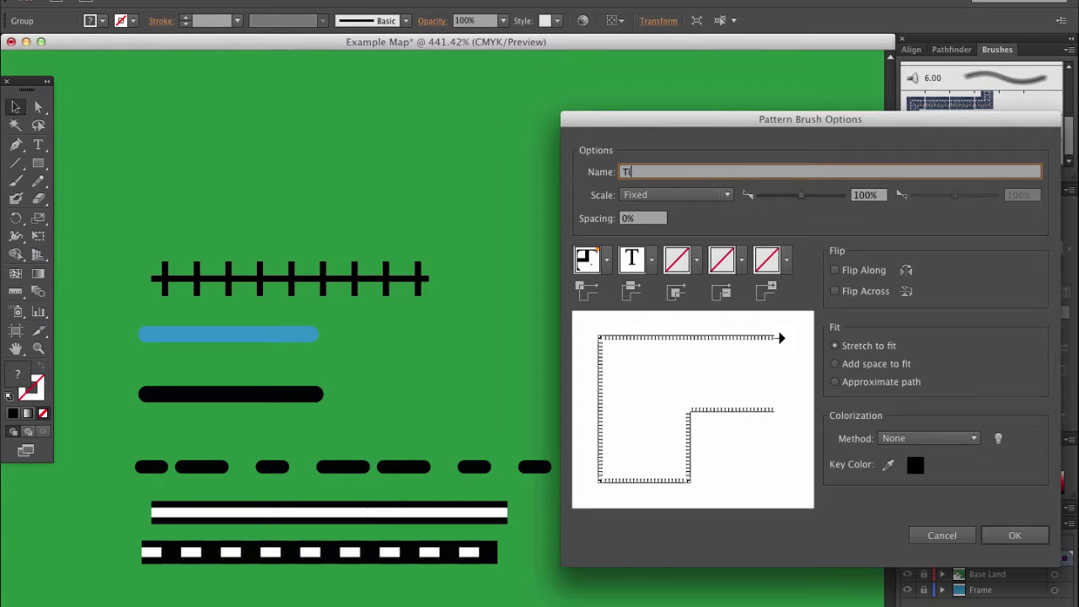
type("imezone")
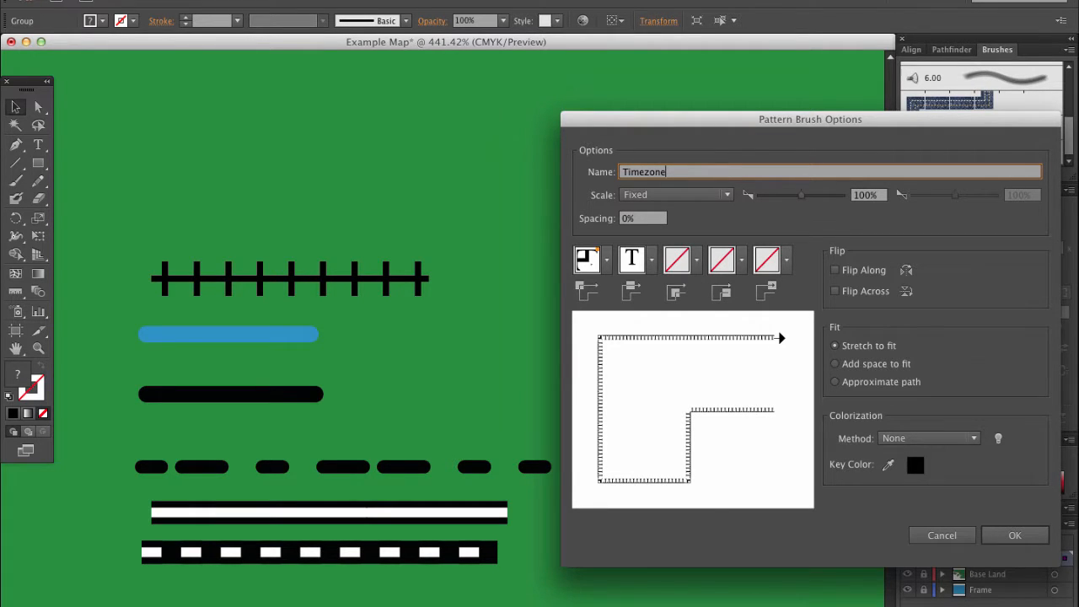
left_click(1015, 534)
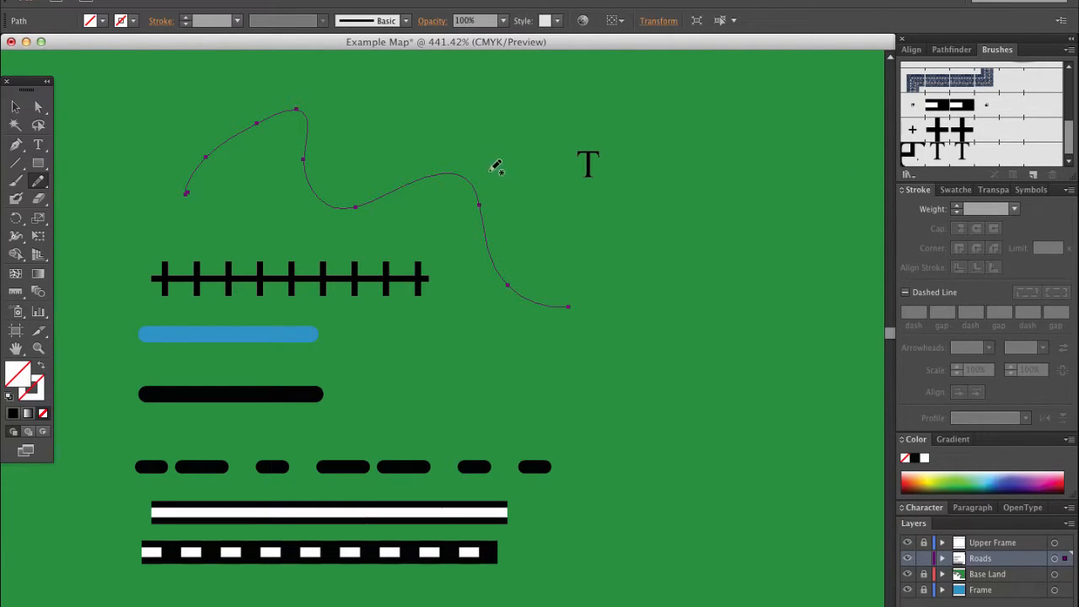
Stroke a test wavy curve with the Timezone brush, then delete the curve and the brush
left_click(948, 132)
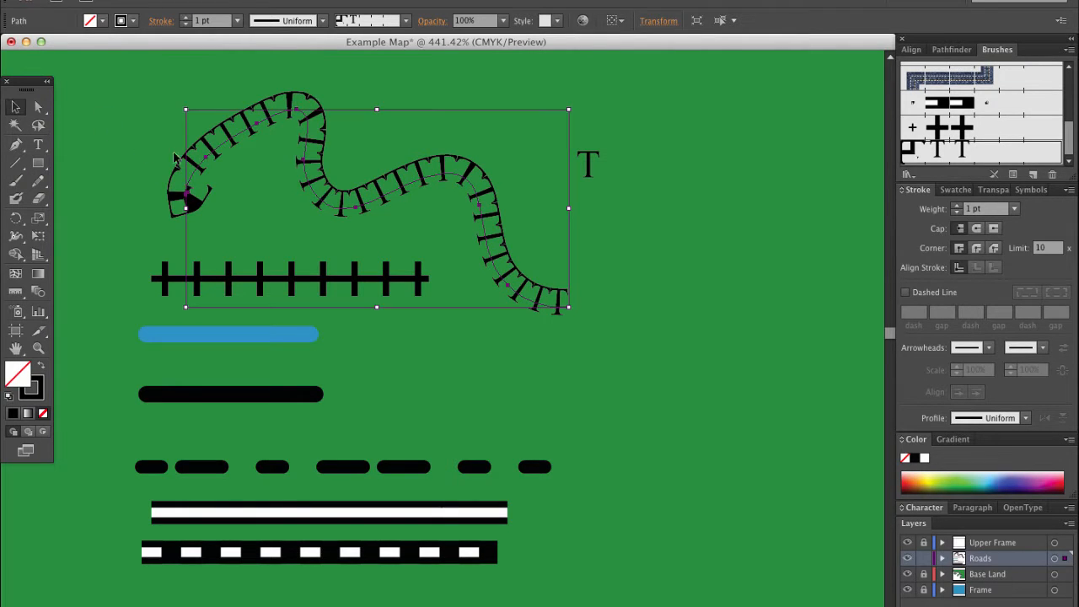
left_click(472, 229)
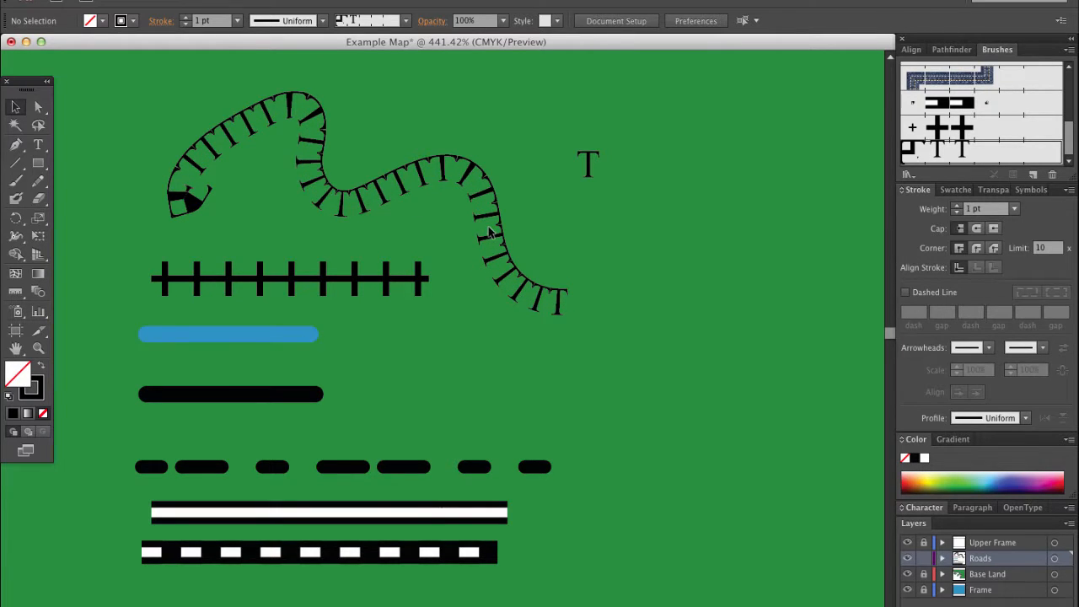
left_click(253, 206)
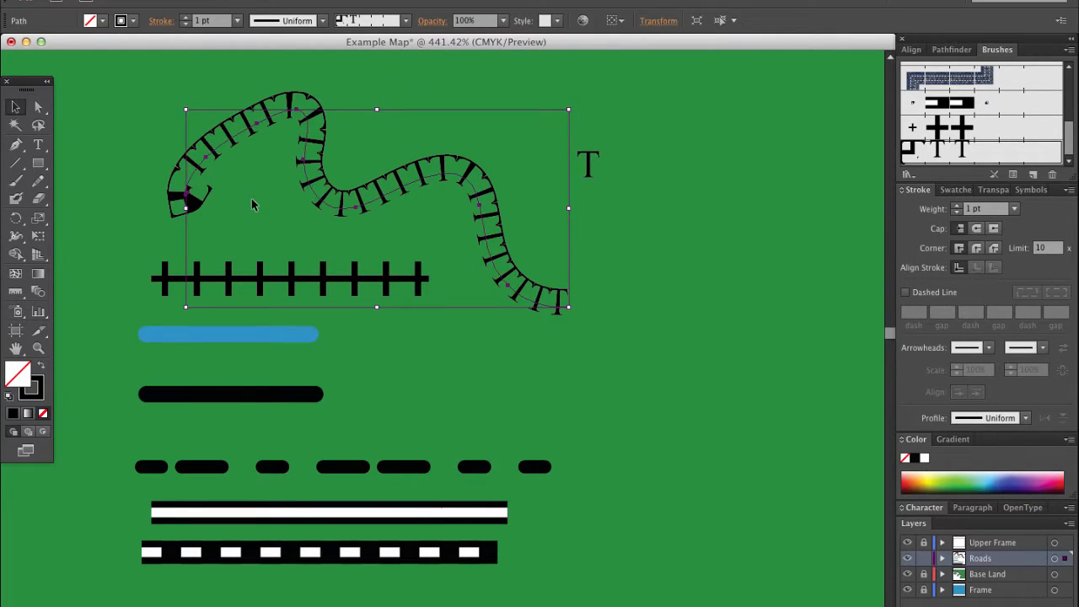
key("Delete")
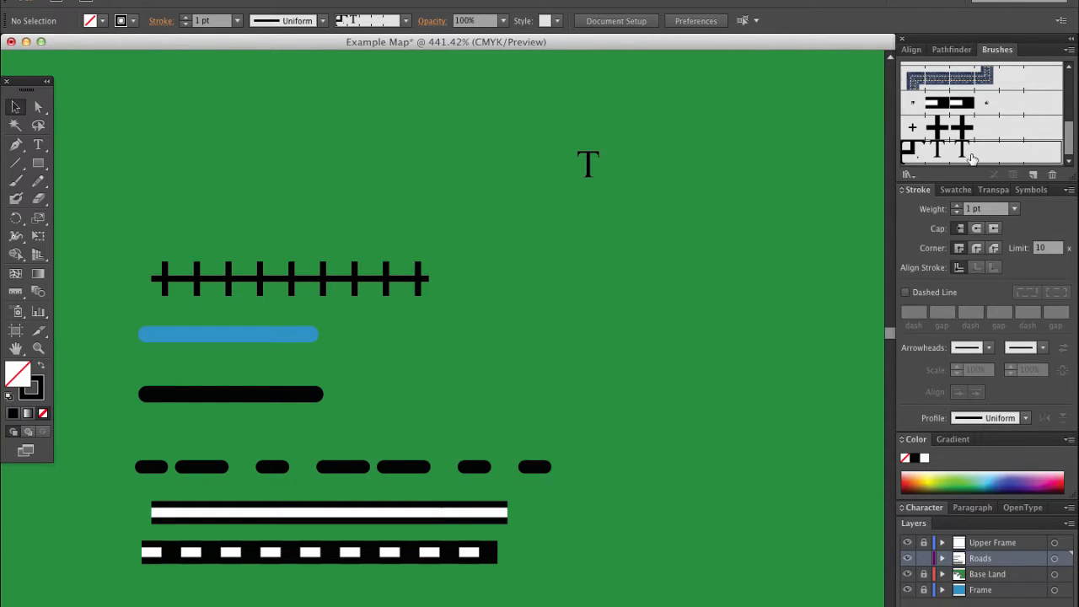
left_click(1051, 173)
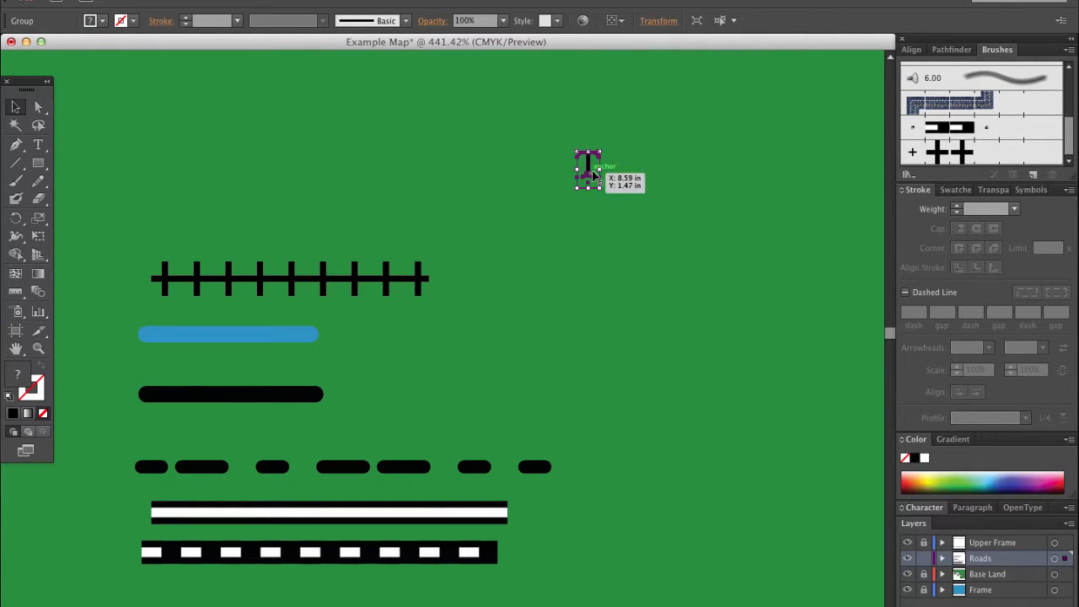
Rotate the grouped T with its spacing box 90° onto its side via Transform > Rotate
right_click(587, 171)
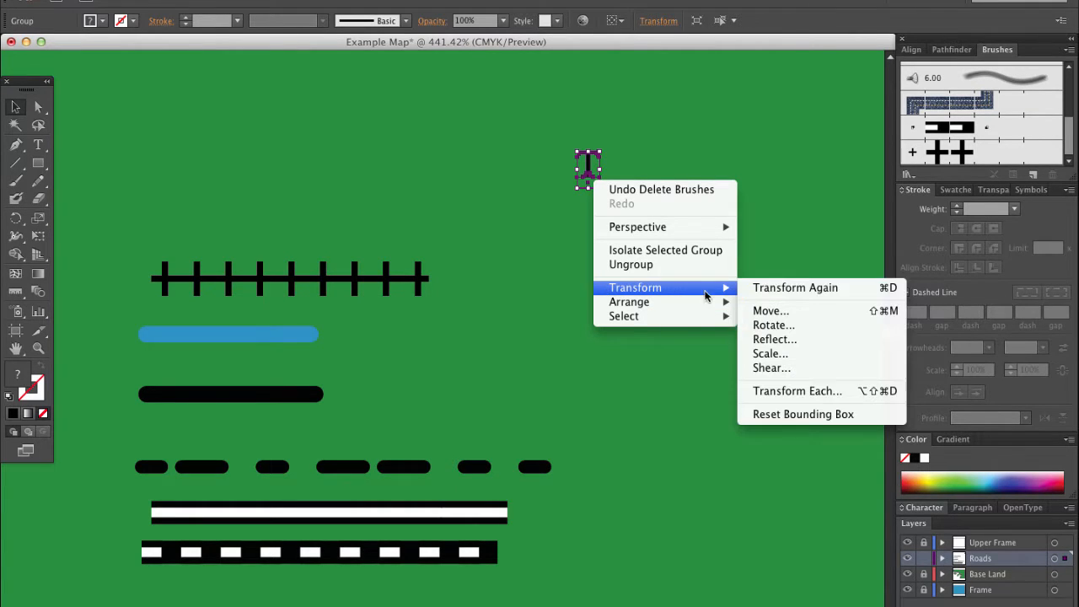
left_click(772, 324)
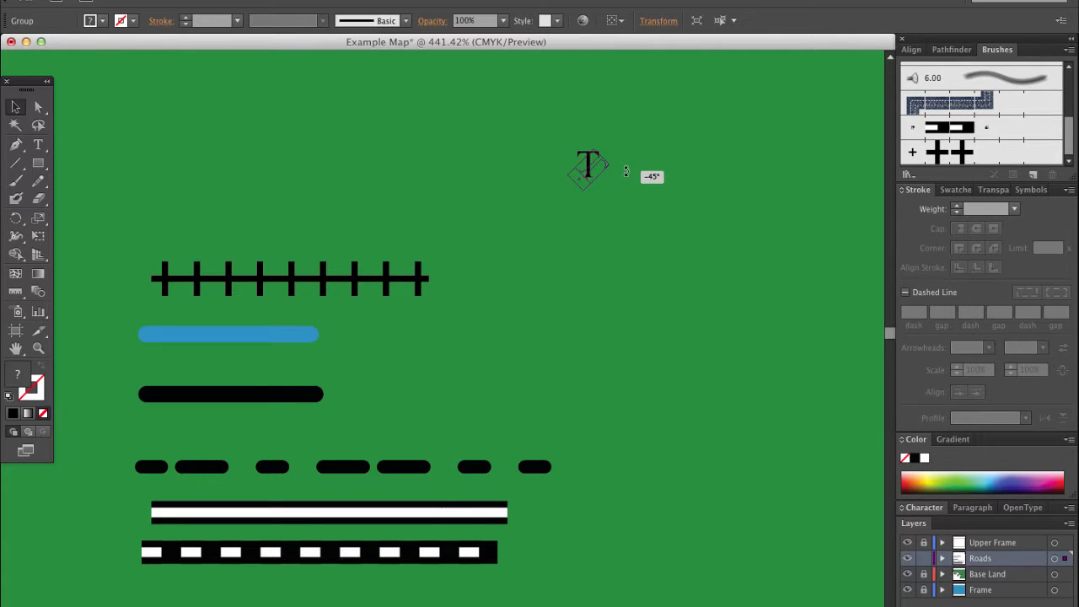
left_click(634, 246)
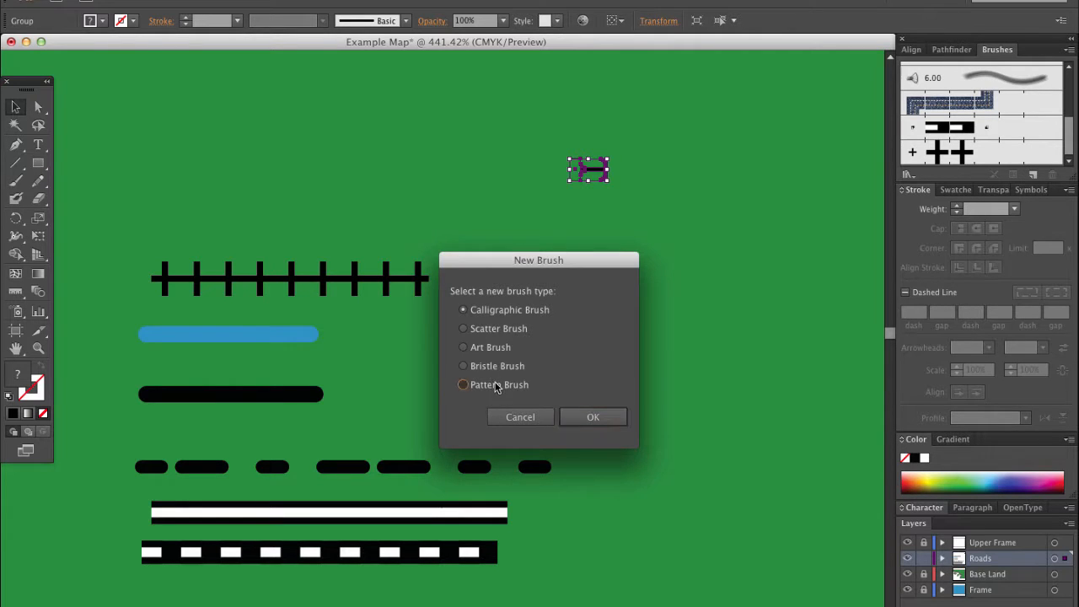
Create a pattern brush named Time Zone from the sideways T group
left_click(594, 416)
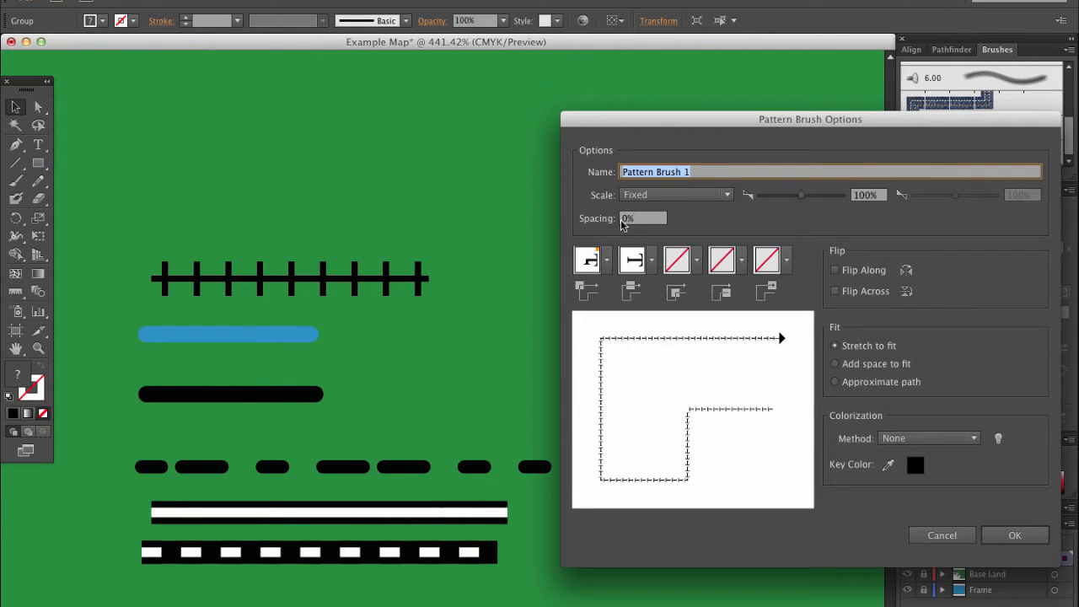
type("Time Zone")
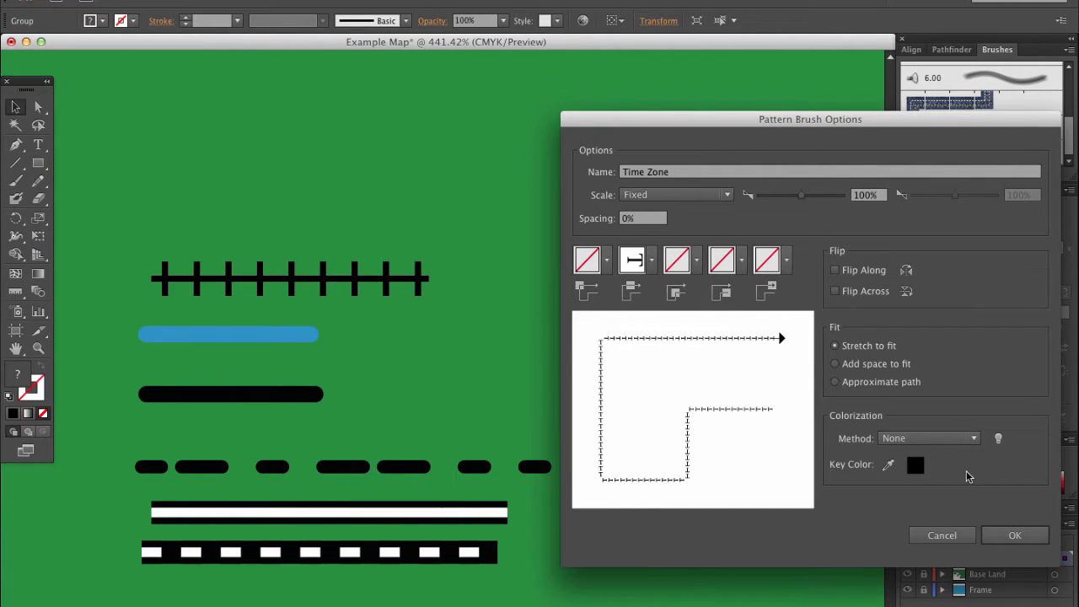
left_click(1015, 534)
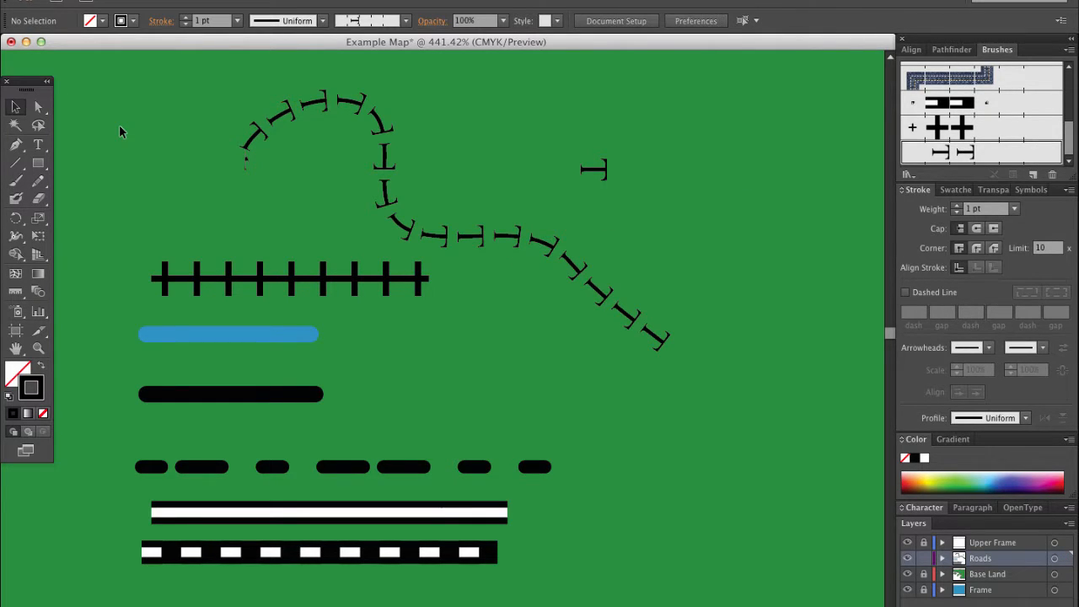
mouse_move(386, 162)
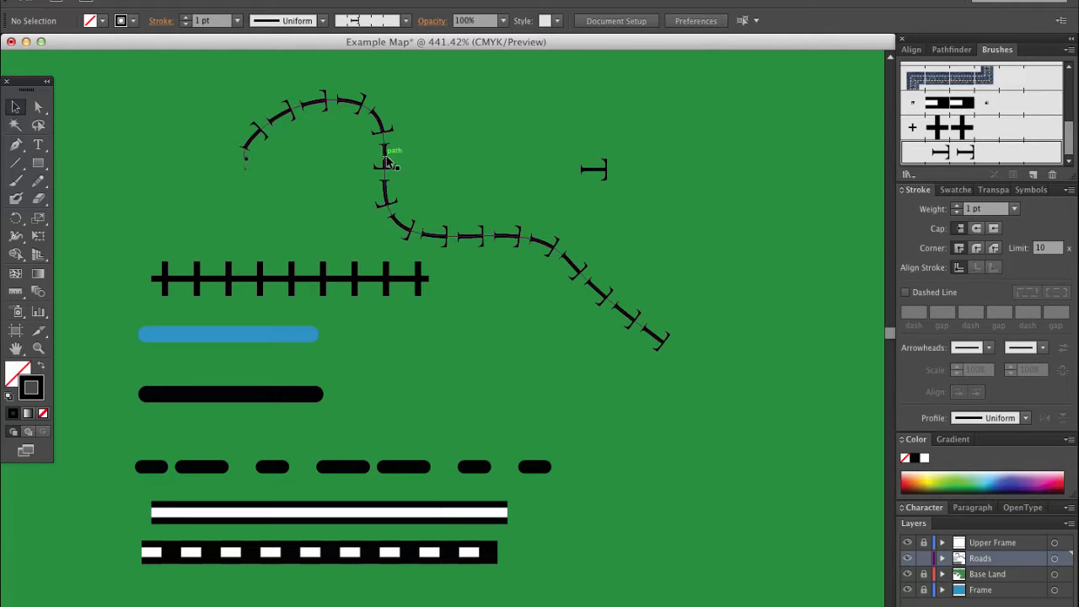
Stroke a curved path and a straight vertical line with the Time Zone brush
left_click(388, 165)
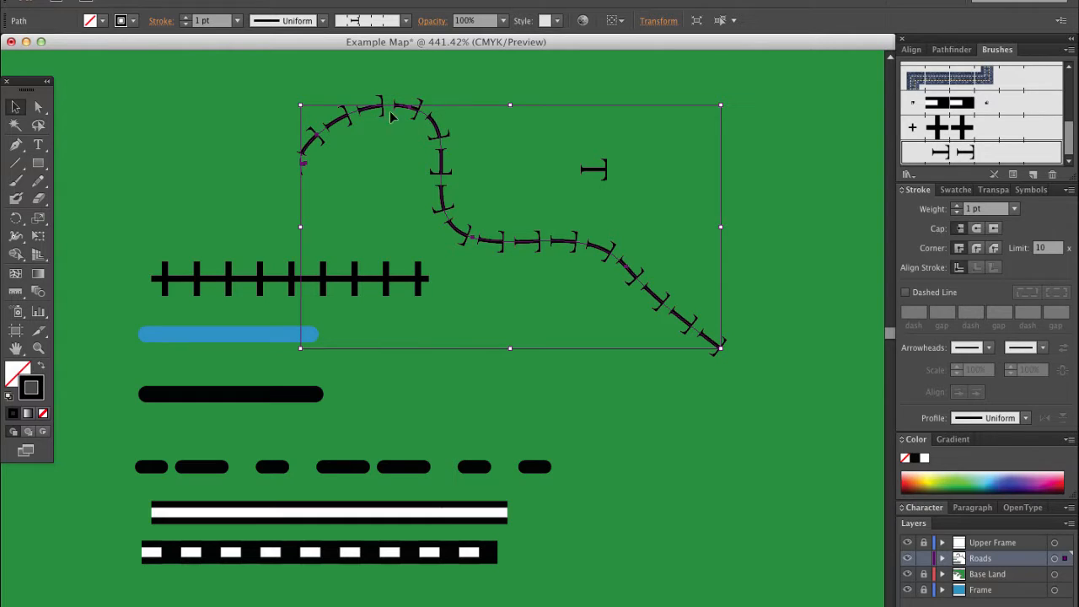
mouse_move(84, 172)
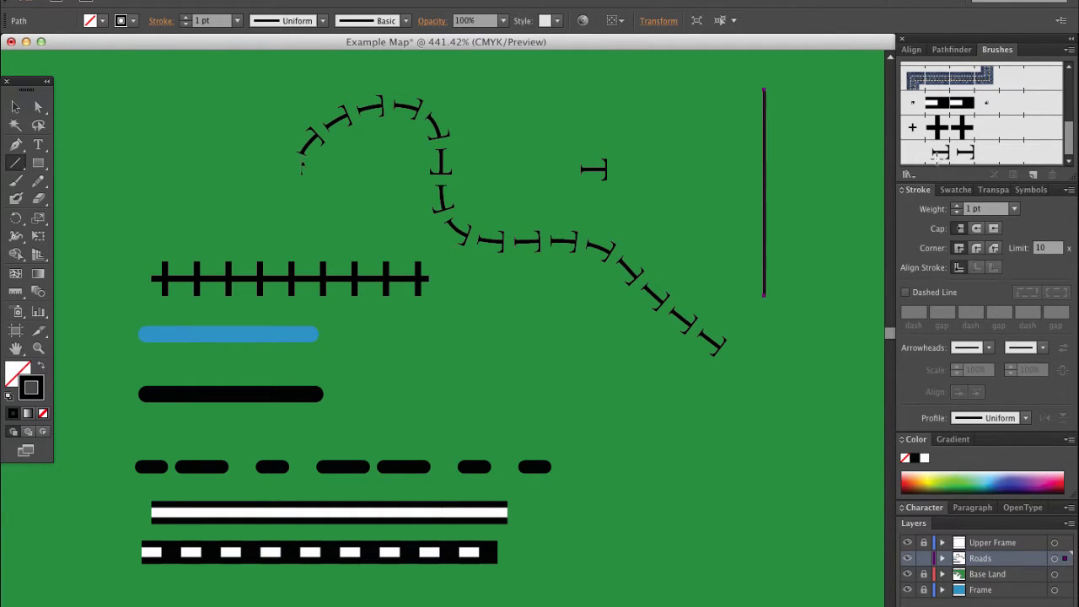
left_click(762, 189)
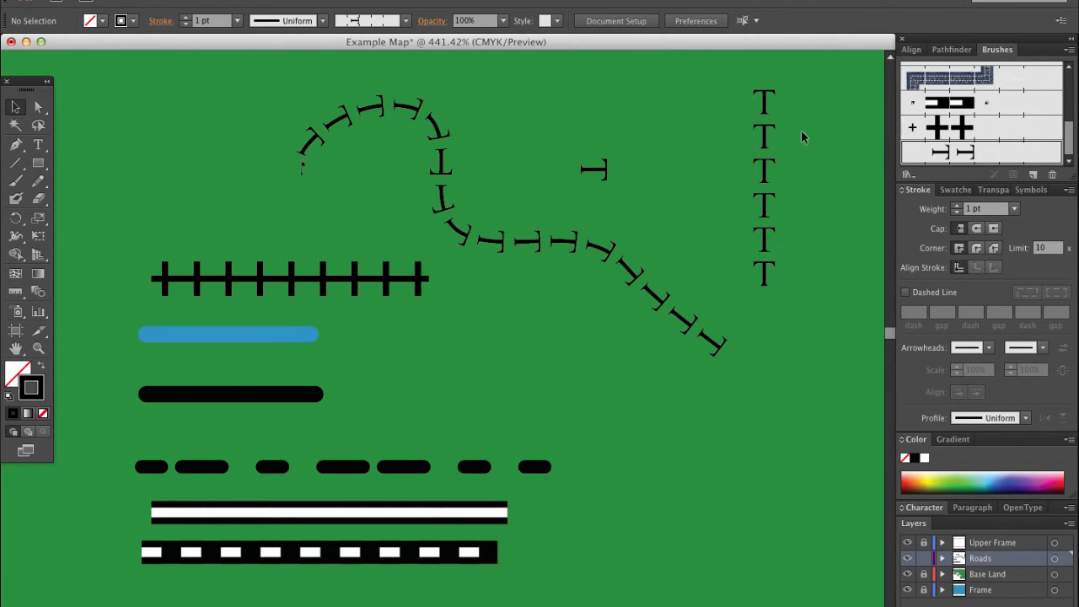
mouse_move(721, 388)
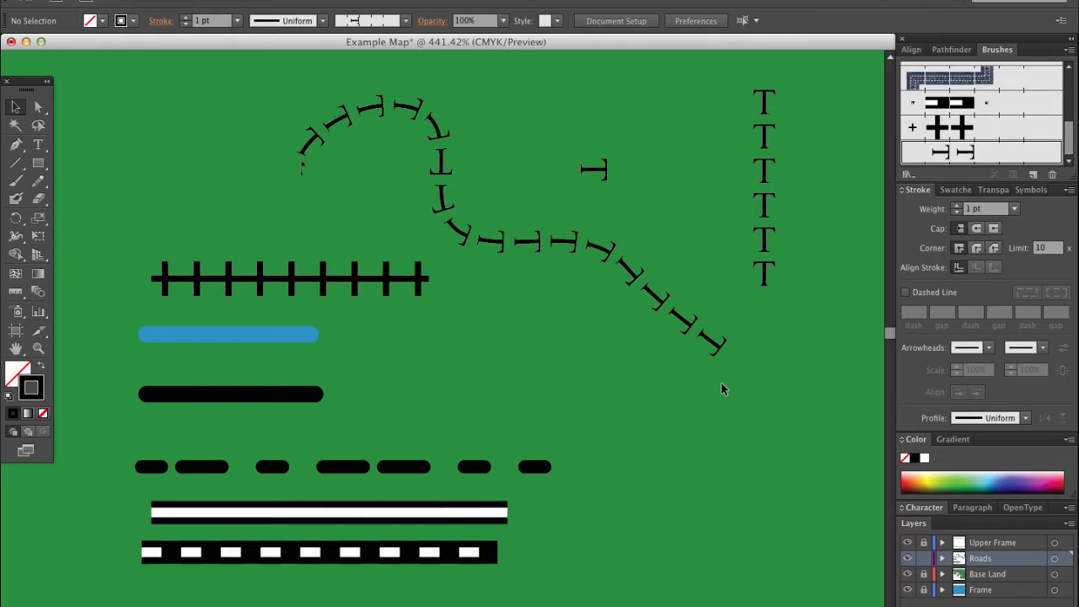